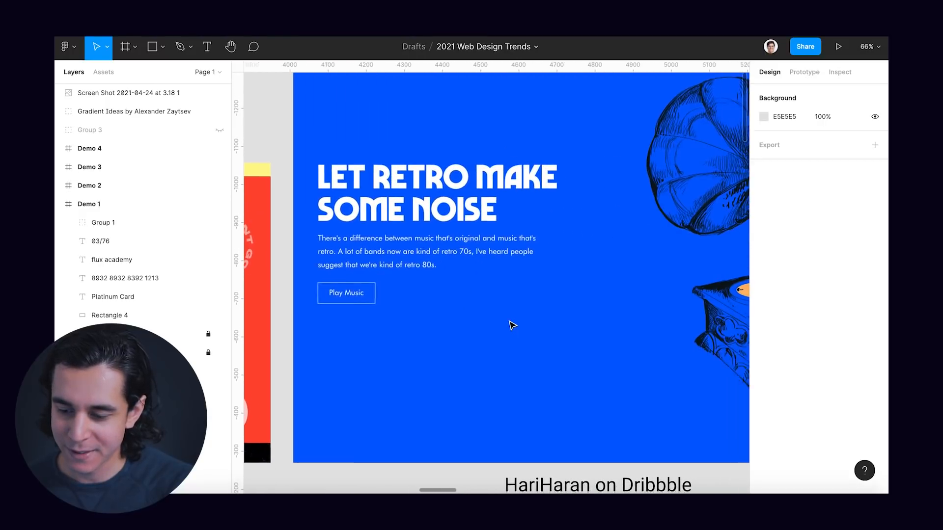
# Scroll down from the 'Let Retro Make Some Noise' frame to the glassmorphism Platinum Card demo
pyautogui.scroll(-3)
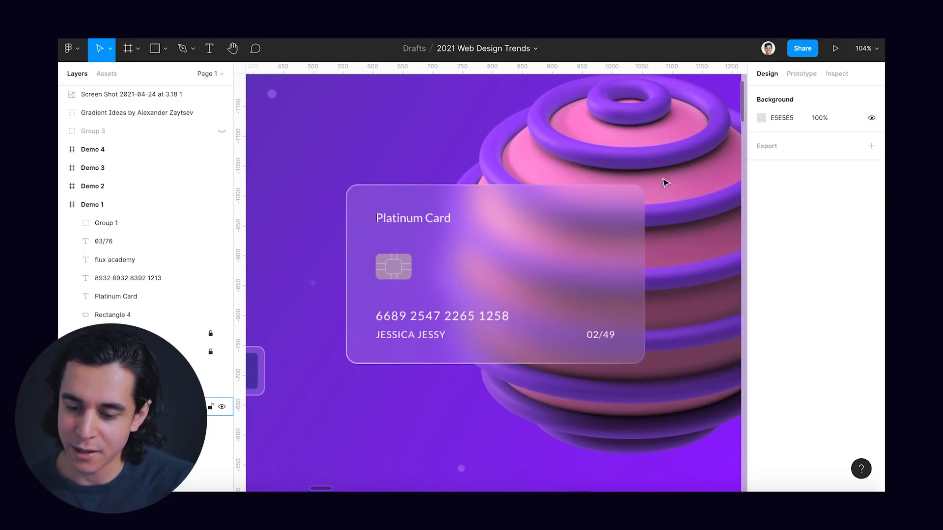
pyautogui.moveTo(429, 407)
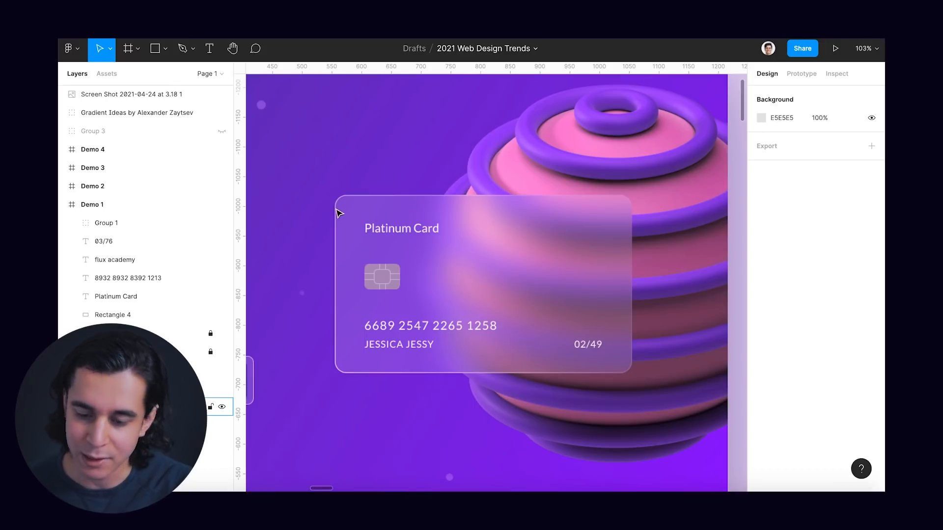
pyautogui.moveTo(372, 239)
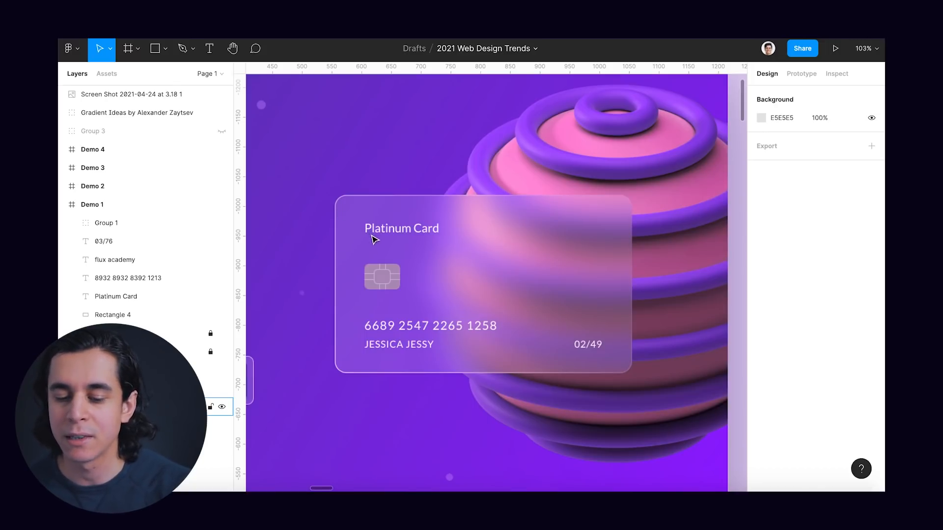
pyautogui.moveTo(345, 277)
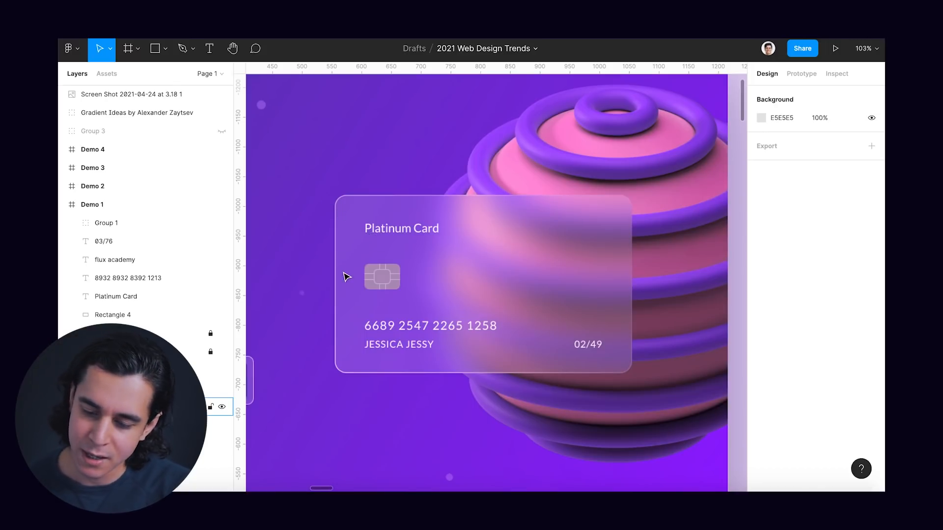
pyautogui.moveTo(404, 365)
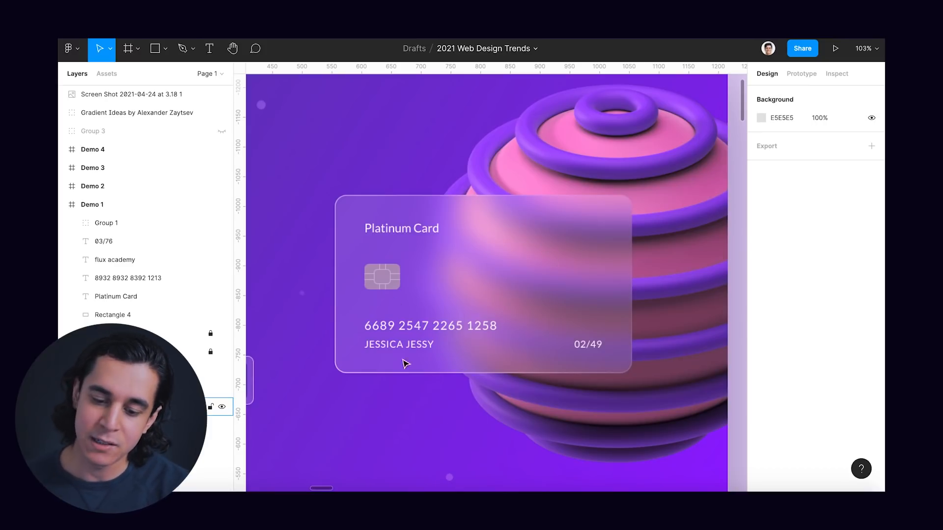
pyautogui.moveTo(325, 265)
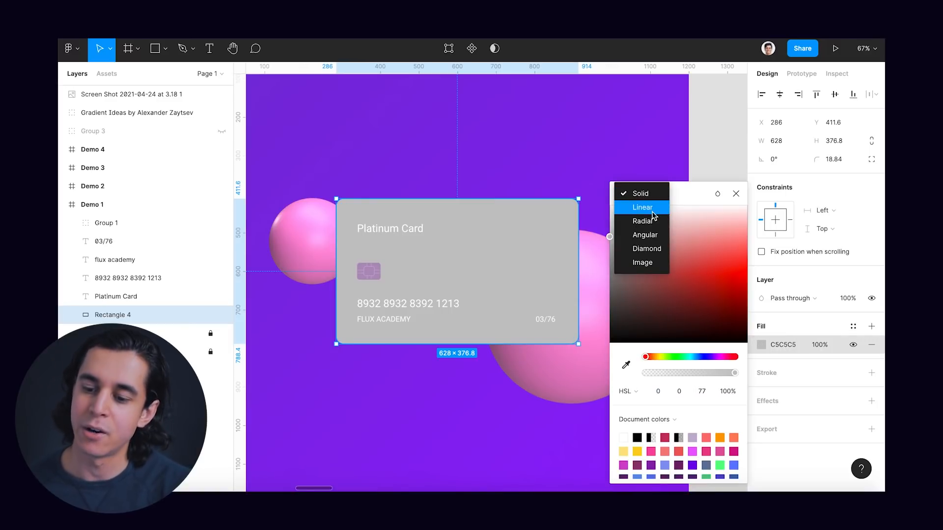
# Switch the card fill to a radial gradient, reposition it, and lower the stop opacity
pyautogui.click(643, 220)
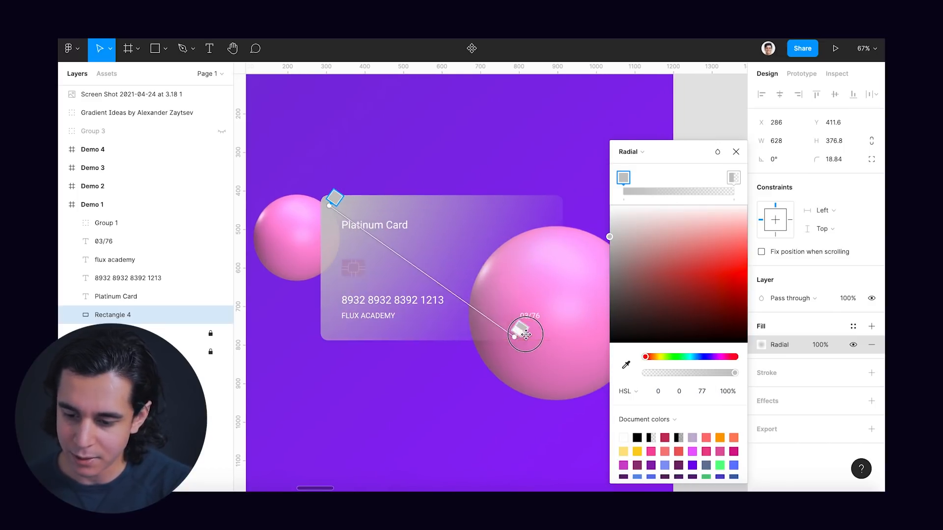
pyautogui.moveTo(524, 335); pyautogui.dragTo(563, 335)
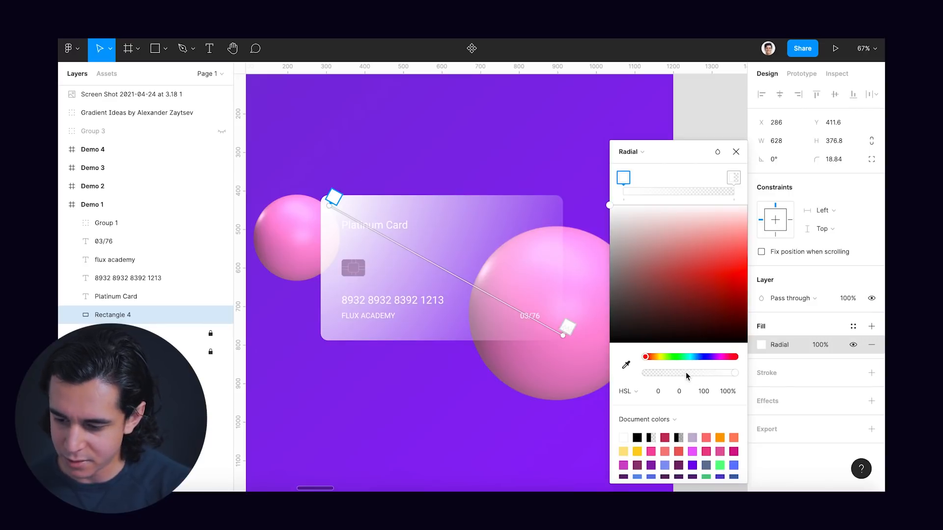
pyautogui.moveTo(732, 373); pyautogui.dragTo(675, 373)
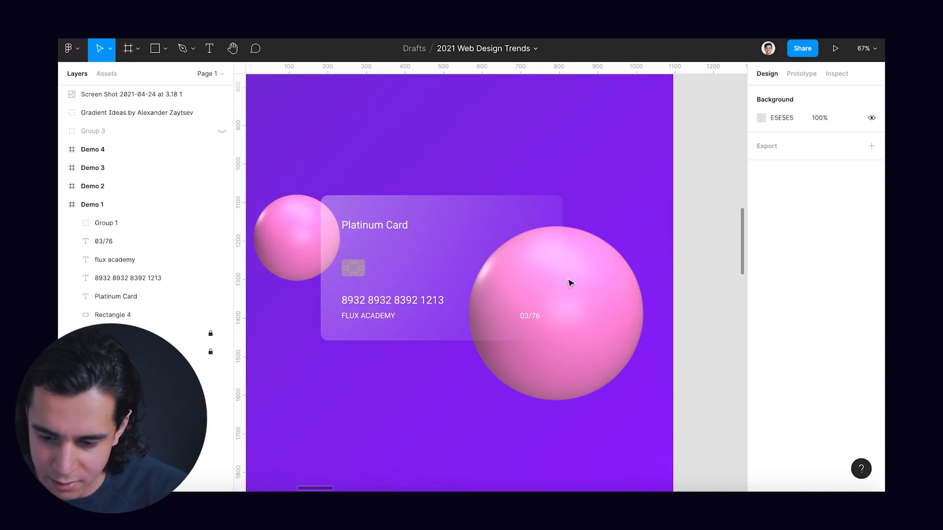
# Add a 2.5-weight stroke to the card rectangle and reselect it
pyautogui.click(113, 314)
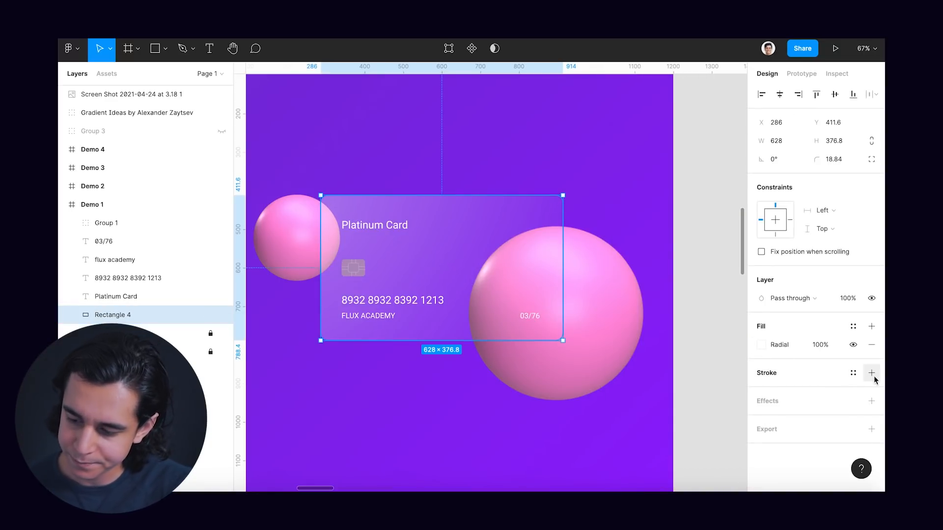
pyautogui.click(871, 372)
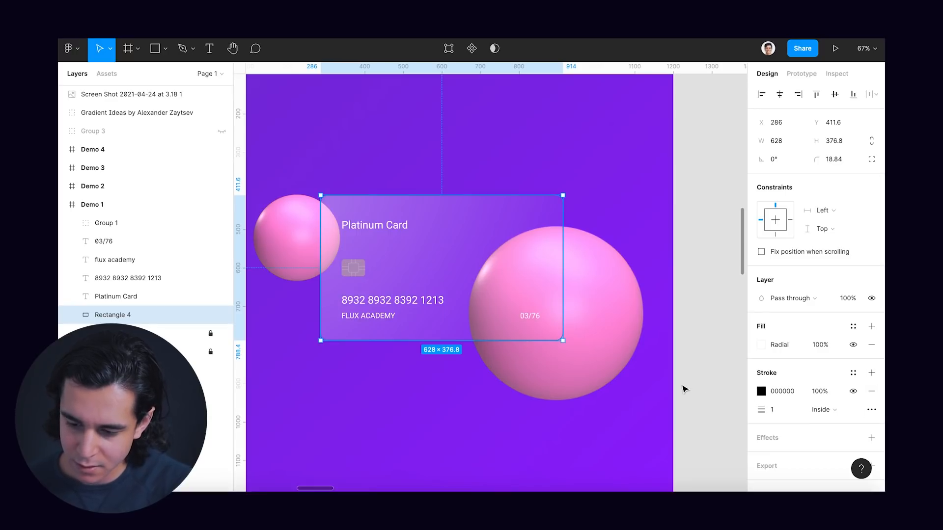
pyautogui.click(775, 409)
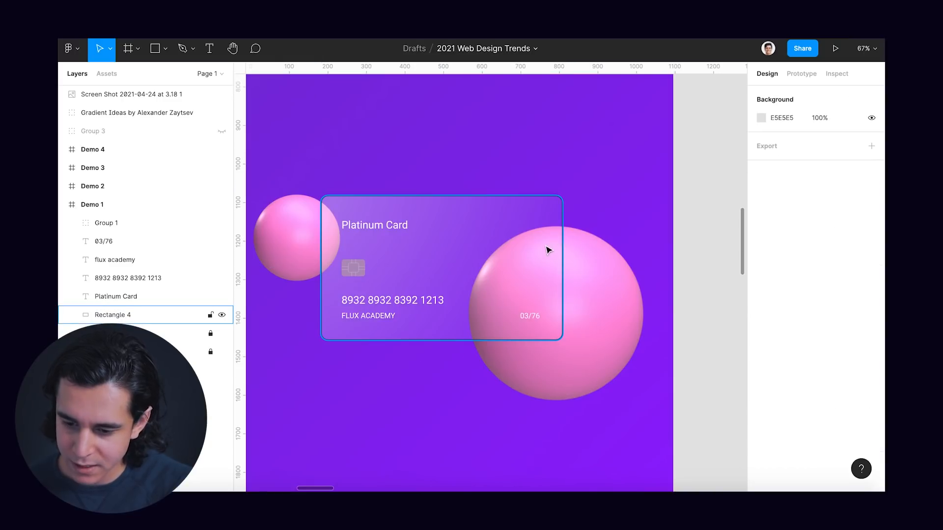
pyautogui.click(761, 392)
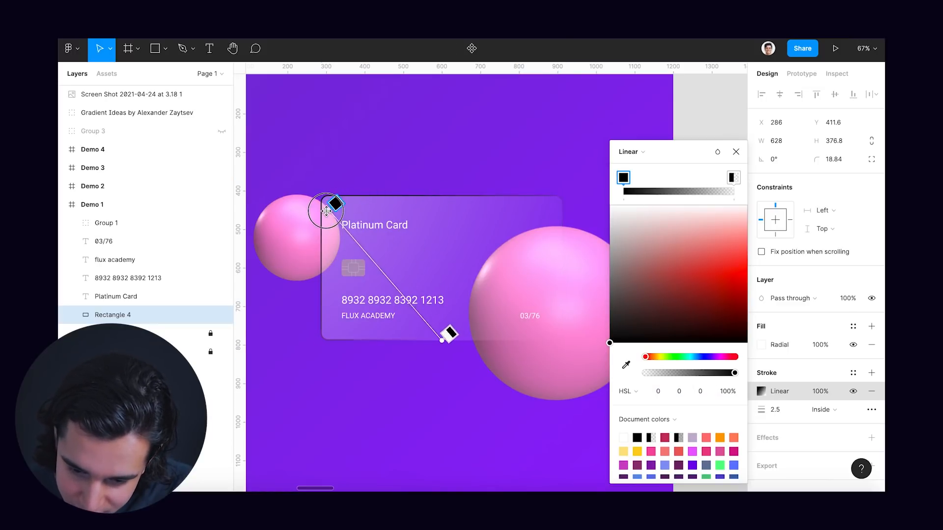
# Stretch the outline gradient across the card diagonally, from pale lavender to deeper purple
pyautogui.moveTo(448, 335); pyautogui.dragTo(544, 342)
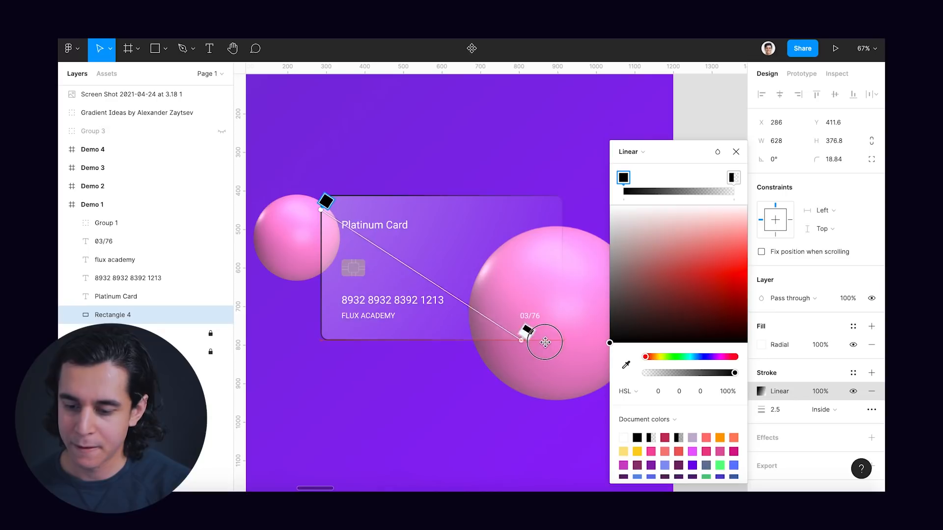
pyautogui.moveTo(544, 342); pyautogui.dragTo(562, 330)
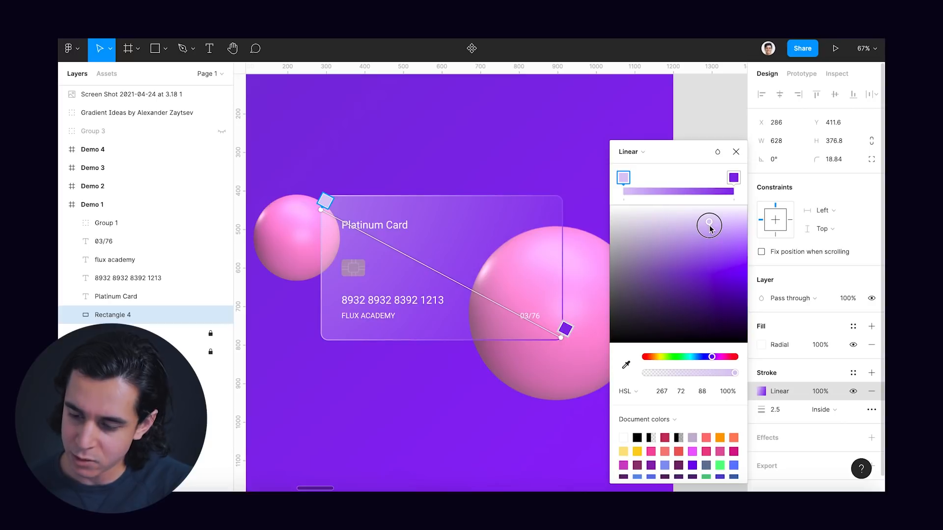
pyautogui.moveTo(710, 225); pyautogui.dragTo(716, 266)
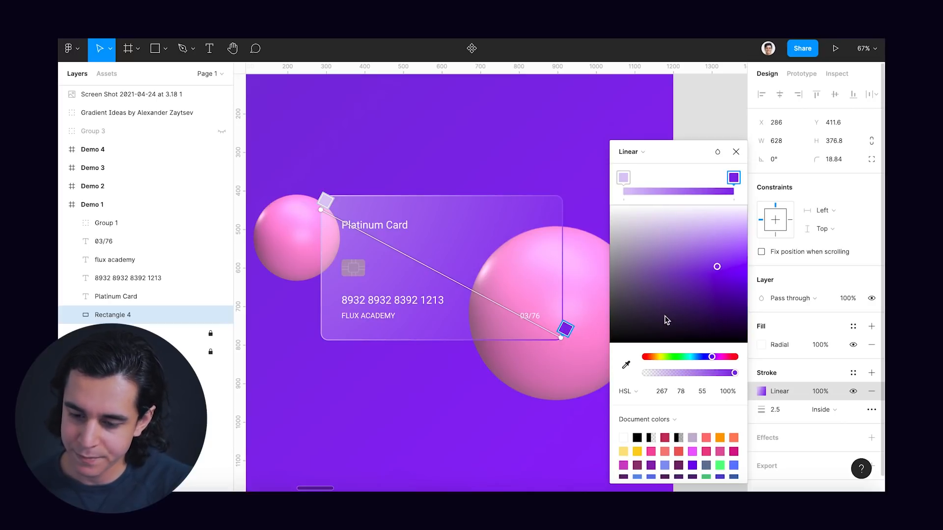
pyautogui.moveTo(716, 266); pyautogui.dragTo(716, 247)
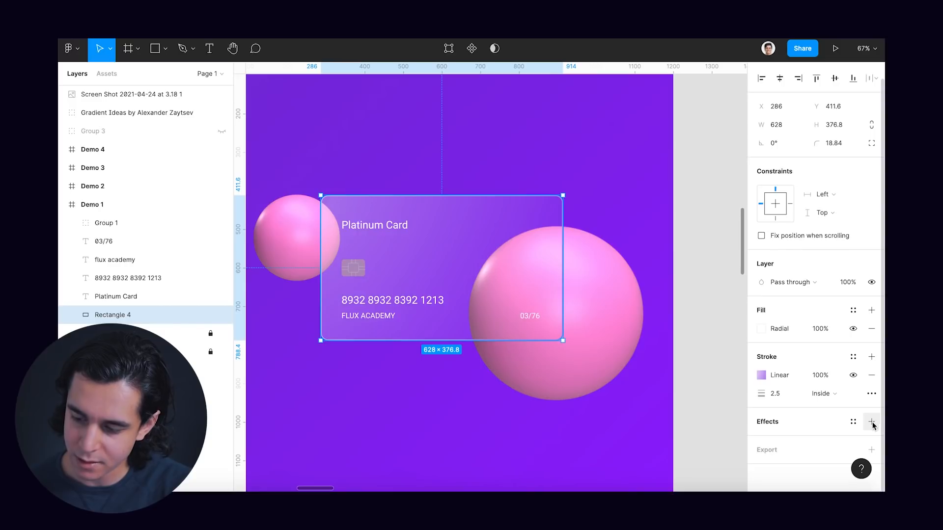
# Add a Background blur effect of 30 to the glass card
pyautogui.click(871, 421)
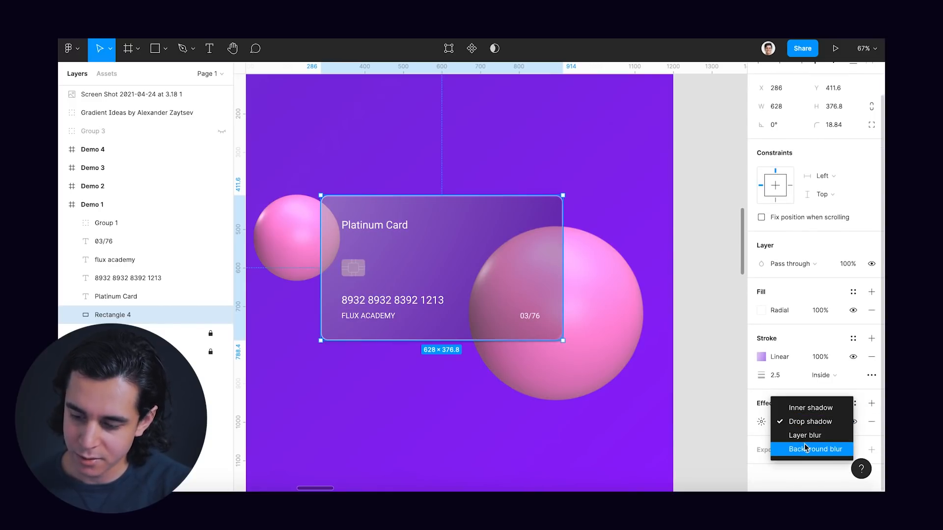
pyautogui.click(813, 450)
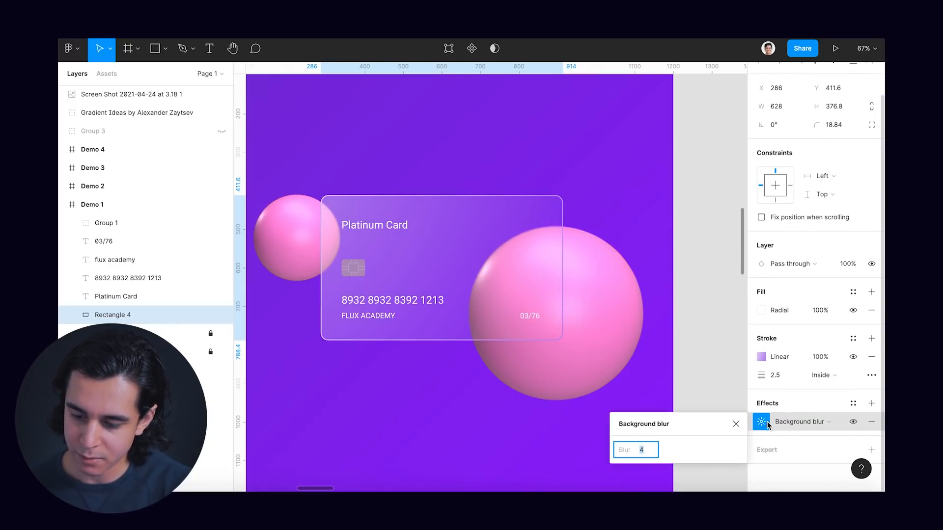
pyautogui.write('30')
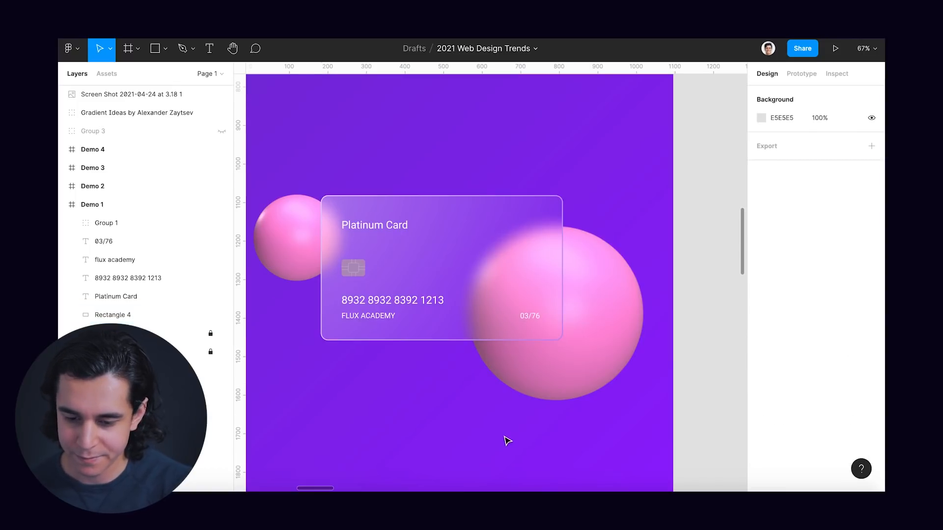
pyautogui.scroll(-3)
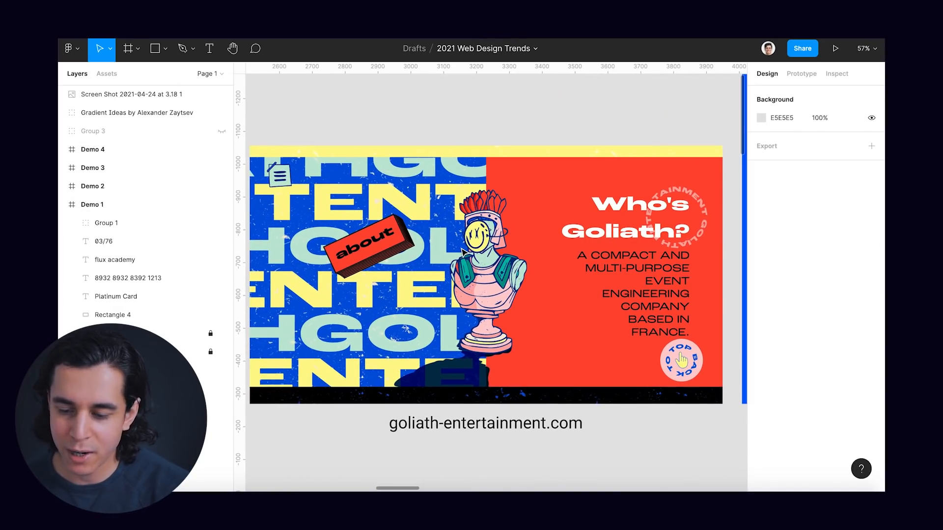
# Scroll down to the Goliath Entertainment frame and the Triad color wheel screenshot
pyautogui.scroll(-3)
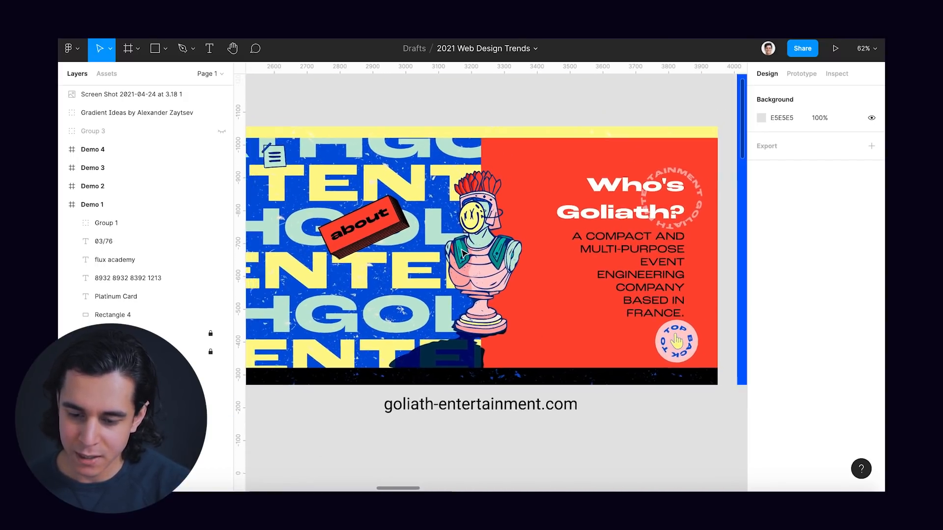
pyautogui.scroll(-3)
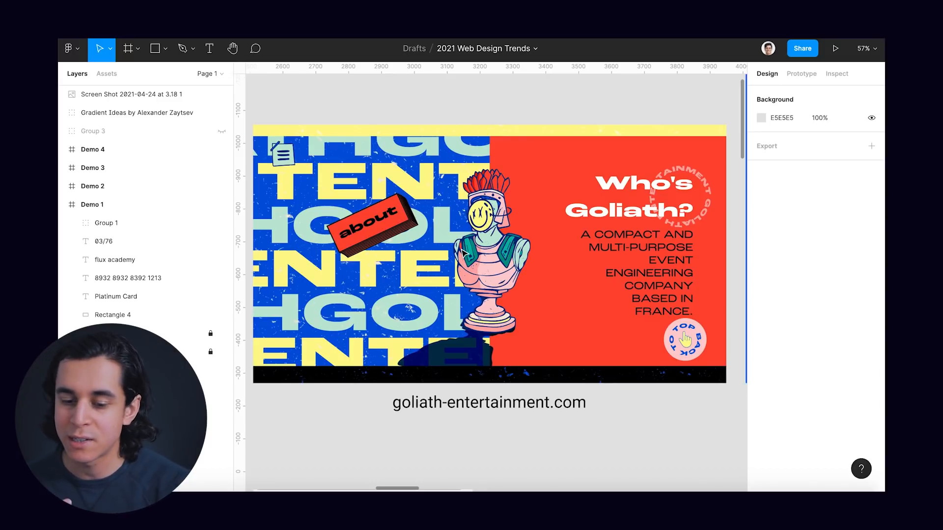
pyautogui.scroll(-3)
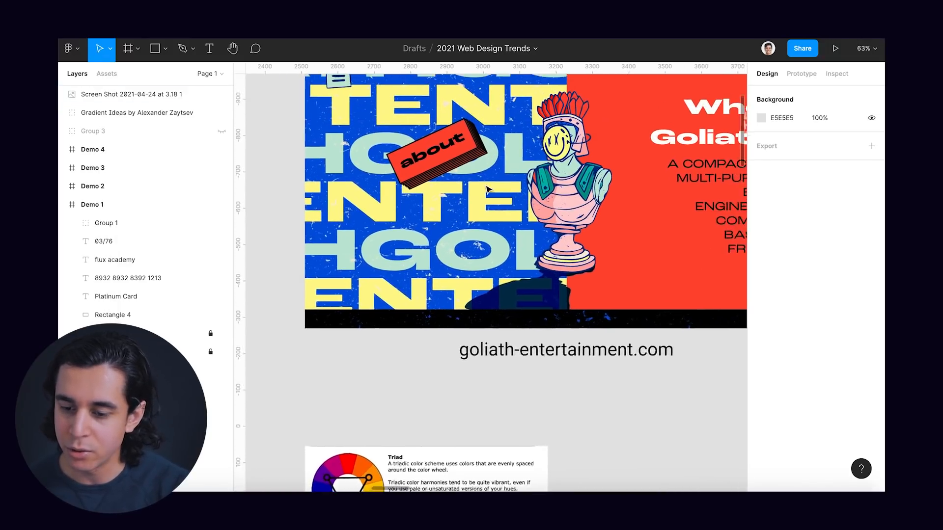
pyautogui.scroll(-3)
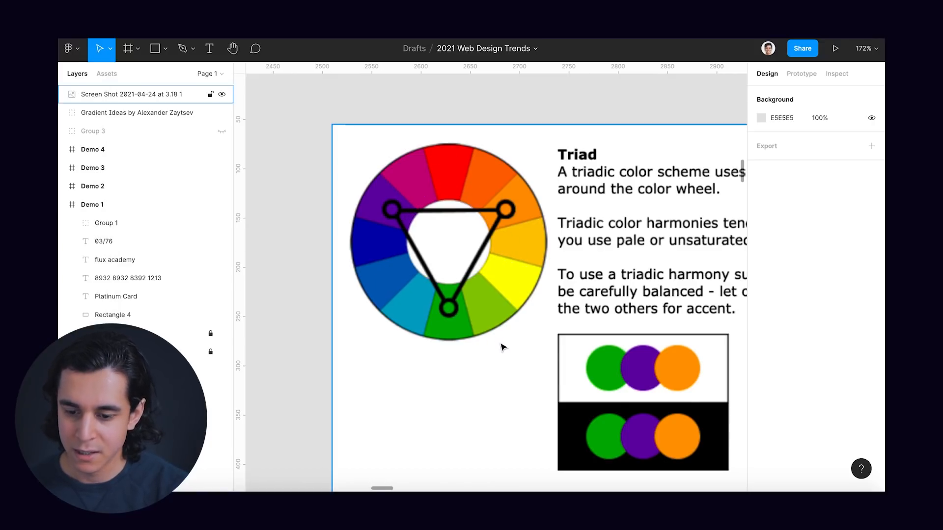
pyautogui.scroll(-3)
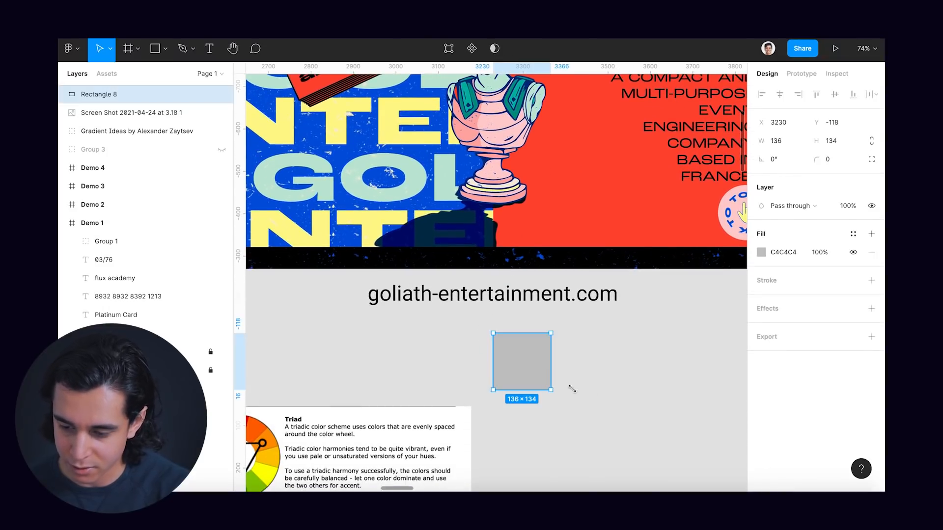
# Fill the new square under the web address with deep red C10000
pyautogui.click(761, 252)
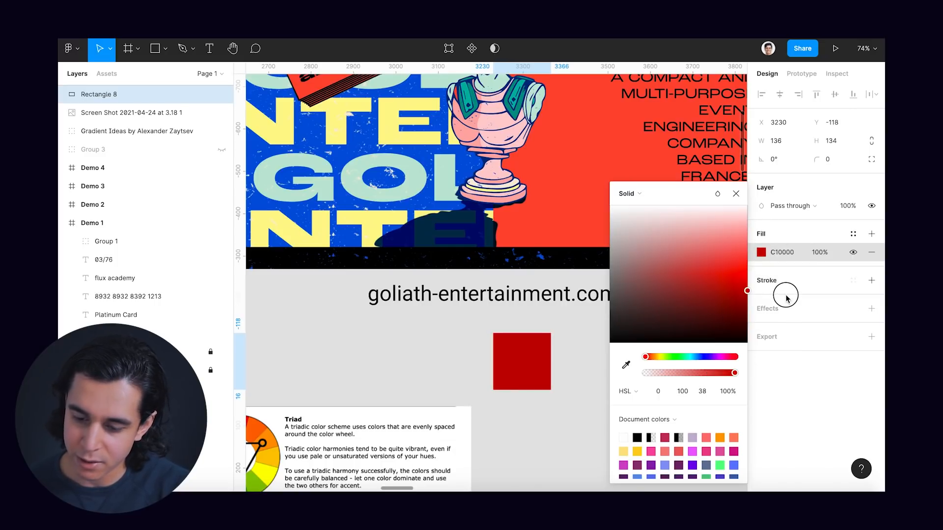
pyautogui.click(581, 348)
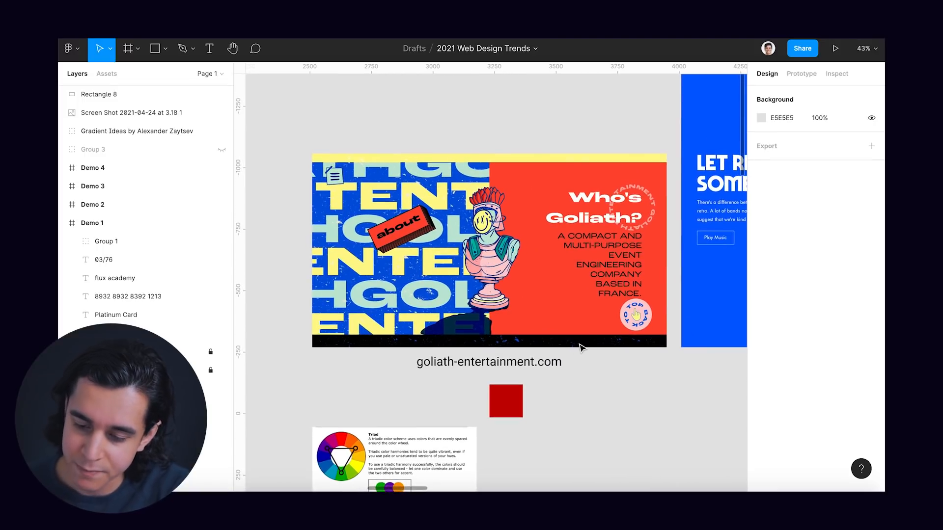
pyautogui.click(506, 401)
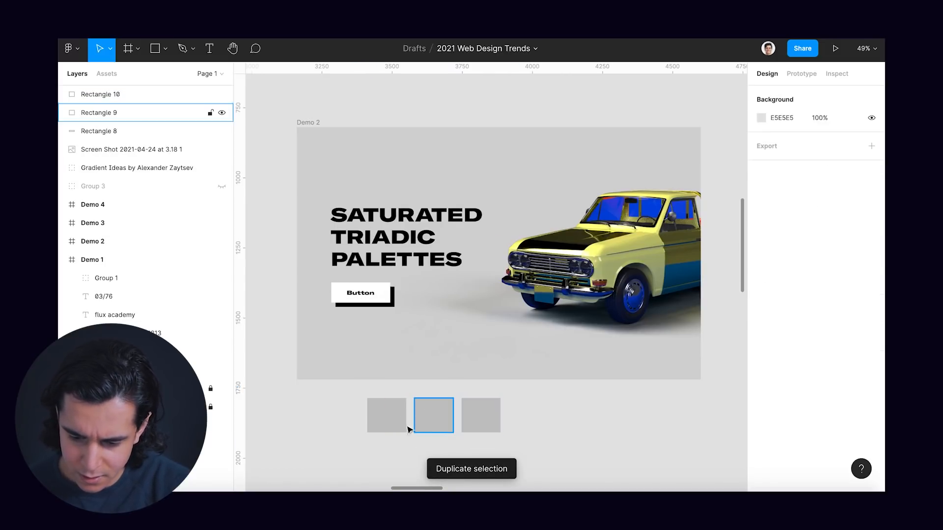
# Give Rectangle 8, the first swatch square, a bright blue fill
pyautogui.click(386, 415)
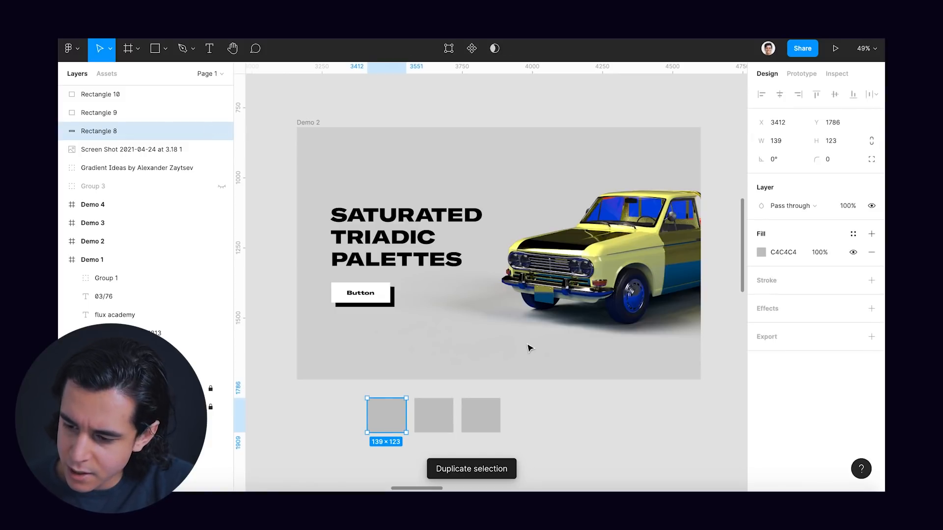
pyautogui.click(761, 252)
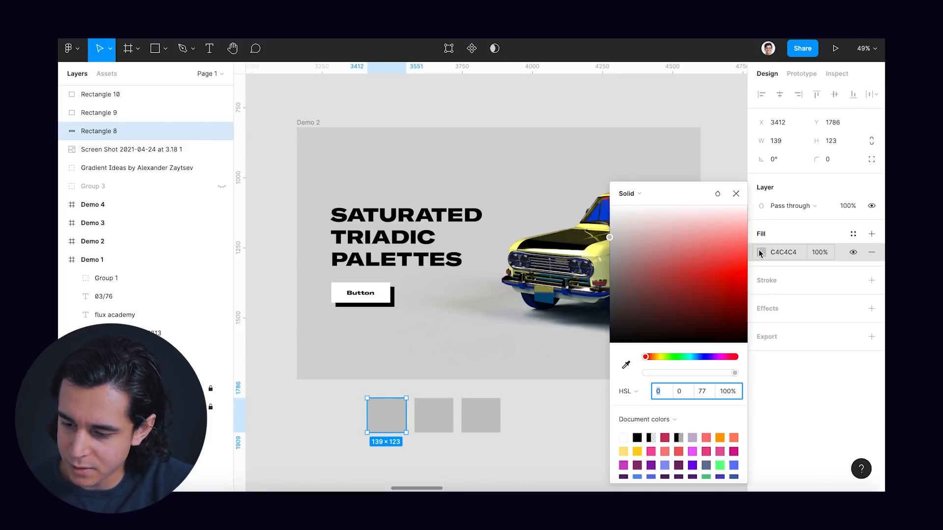
pyautogui.moveTo(645, 358); pyautogui.dragTo(698, 358)
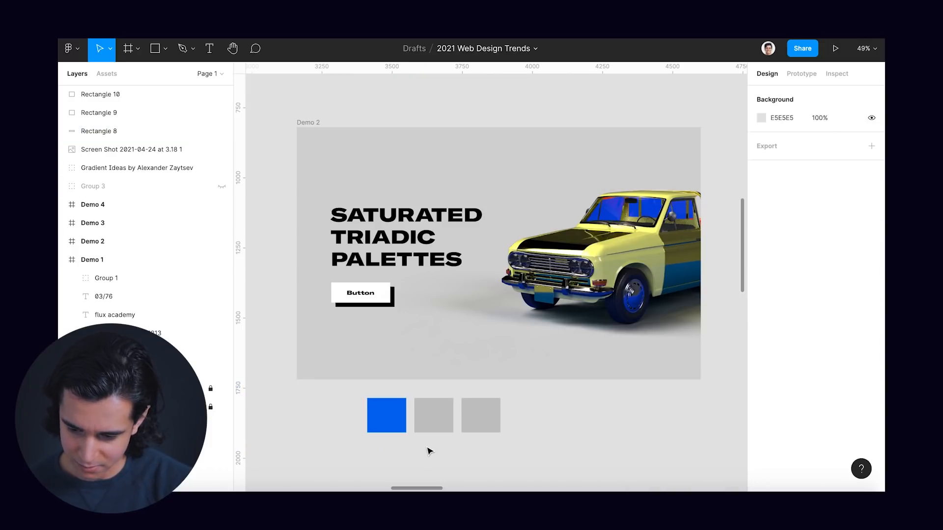
# Give Rectangle 9, the middle swatch square, a coral red fill
pyautogui.click(434, 415)
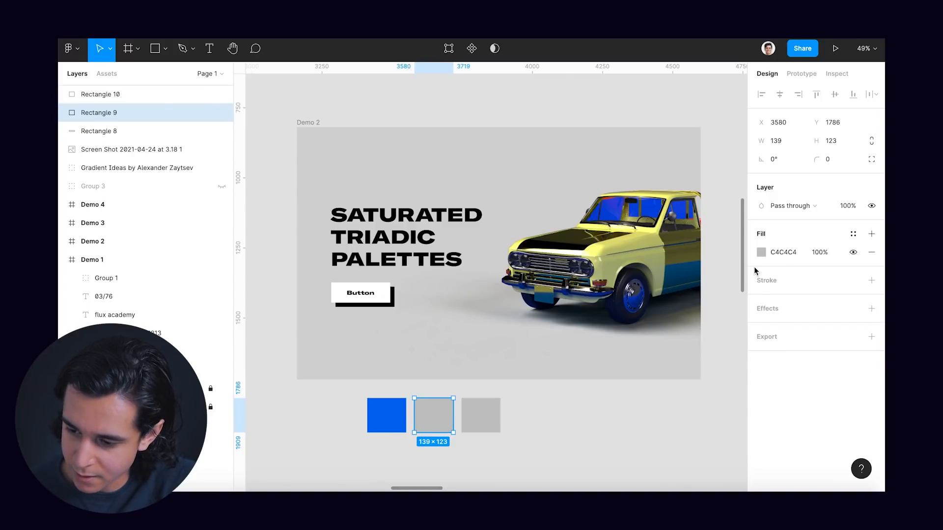
pyautogui.click(761, 252)
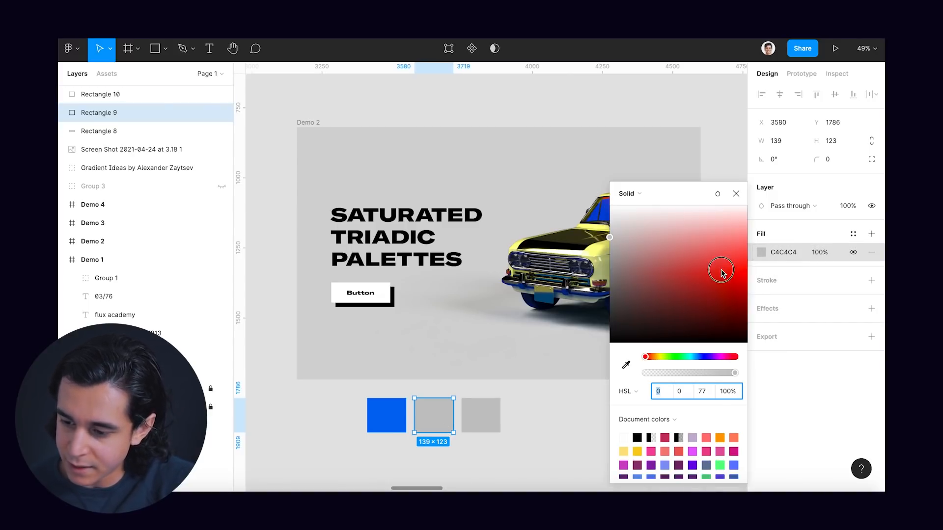
pyautogui.click(721, 270)
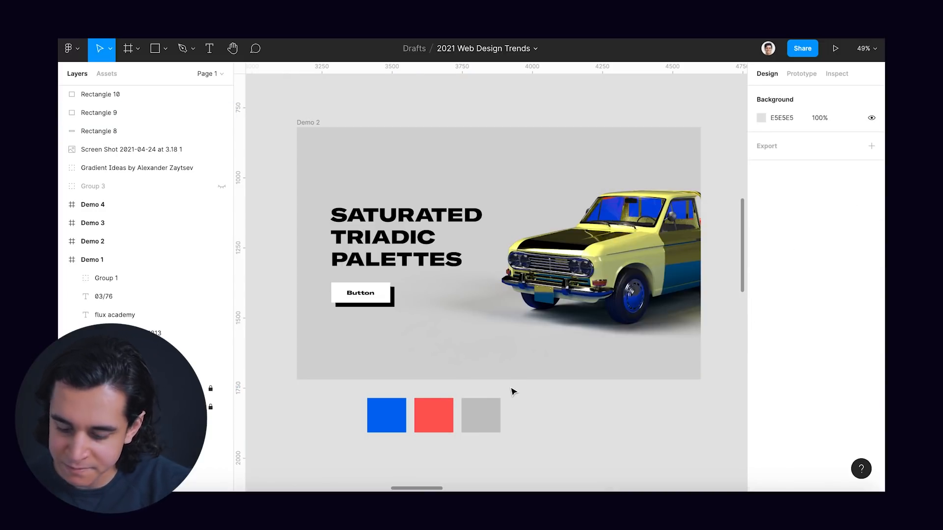
# Give Rectangle 10, the third swatch, a pale yellow fill via the hue slider
pyautogui.click(480, 415)
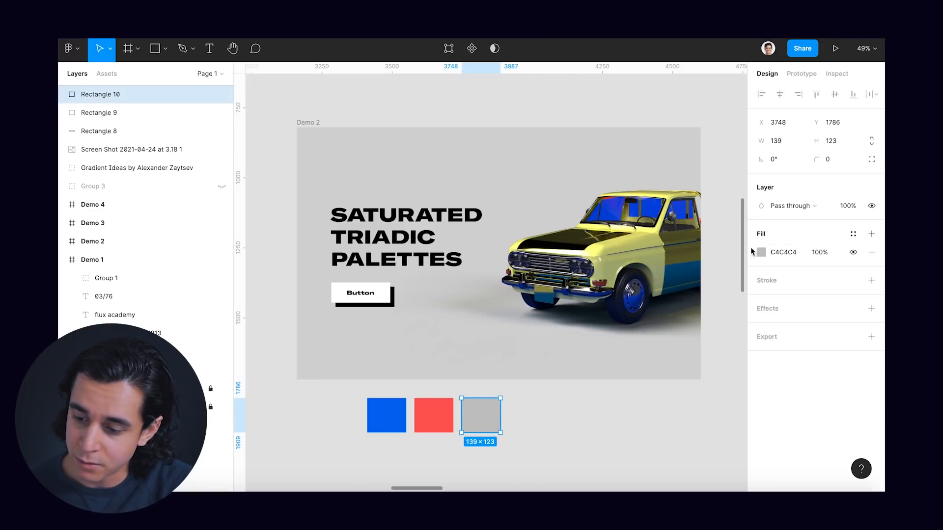
pyautogui.click(761, 252)
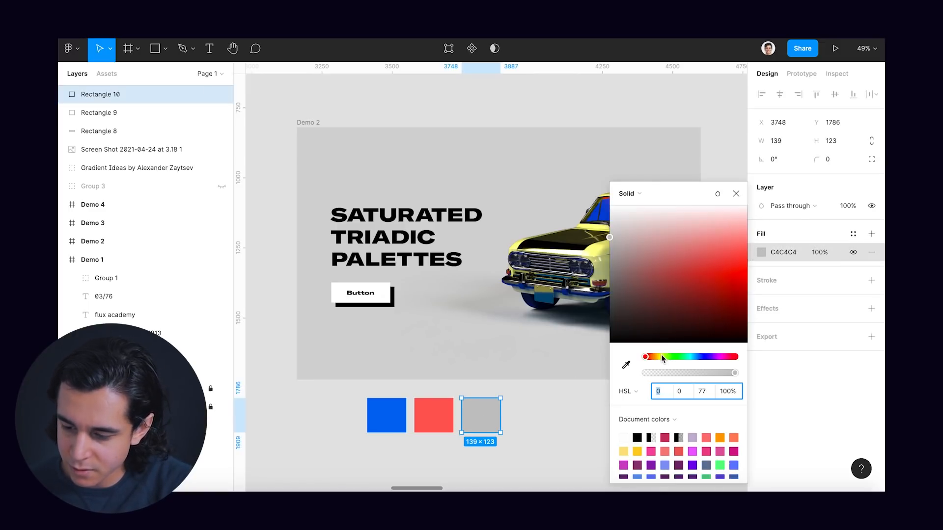
pyautogui.moveTo(646, 356); pyautogui.dragTo(659, 356)
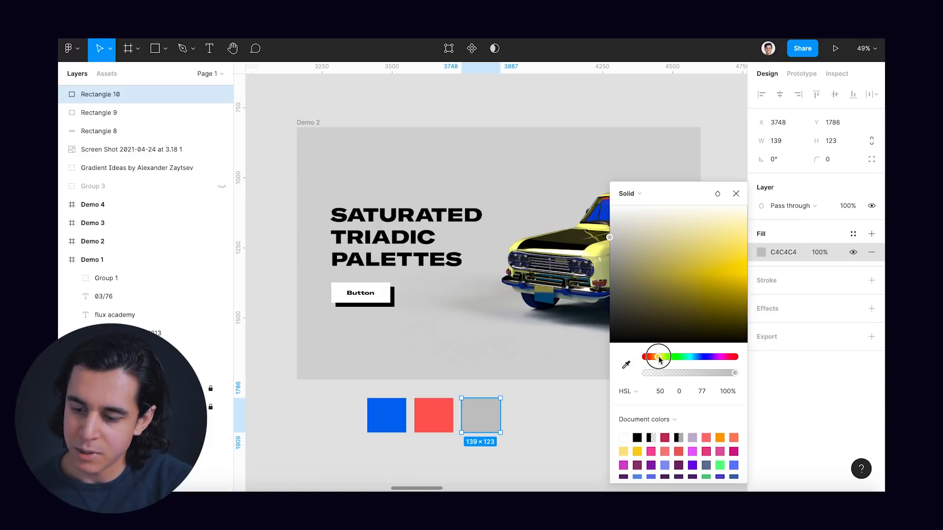
pyautogui.moveTo(654, 357); pyautogui.dragTo(661, 357)
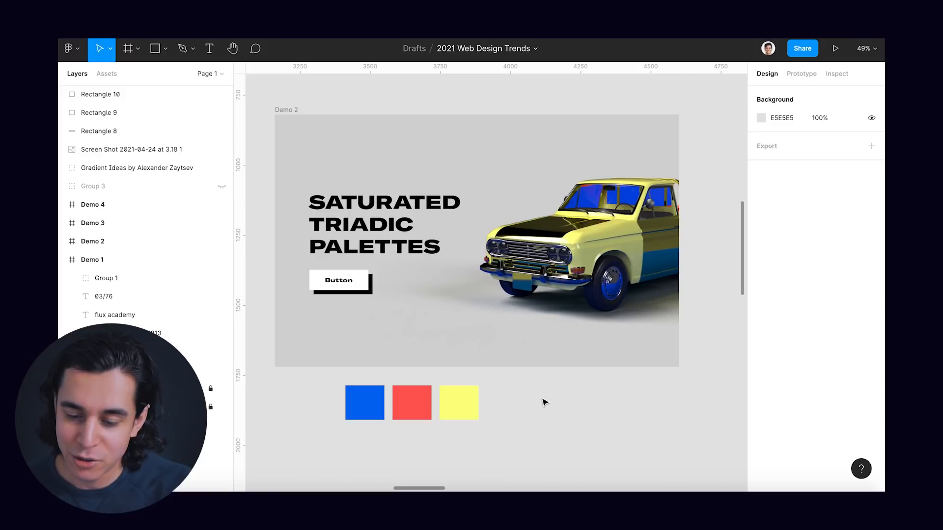
pyautogui.click(364, 403)
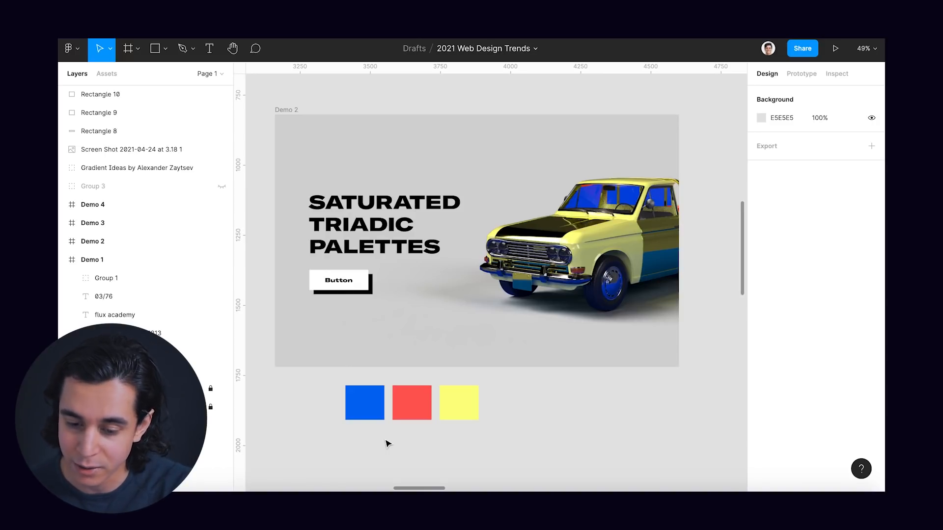
pyautogui.click(364, 402)
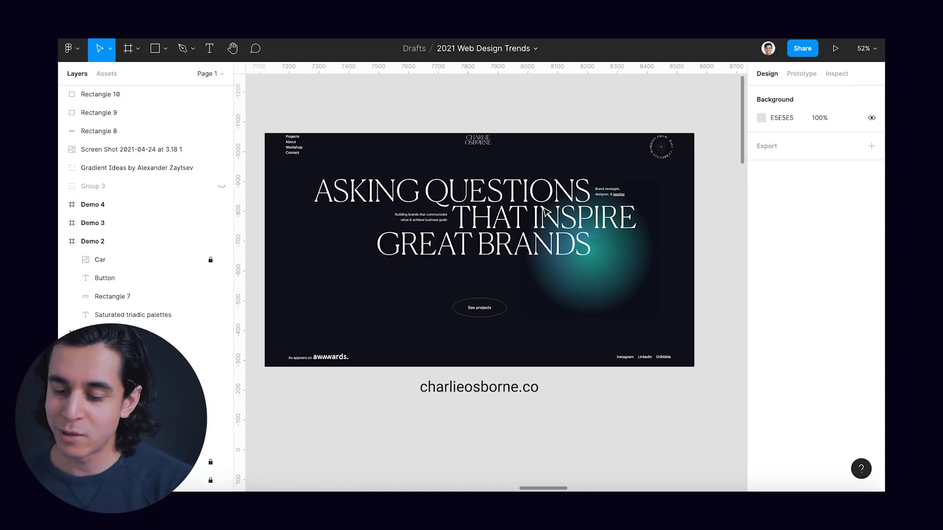
# Scroll the canvas to the dark charlieosborne.co reference with its teal glow
pyautogui.scroll(-3)
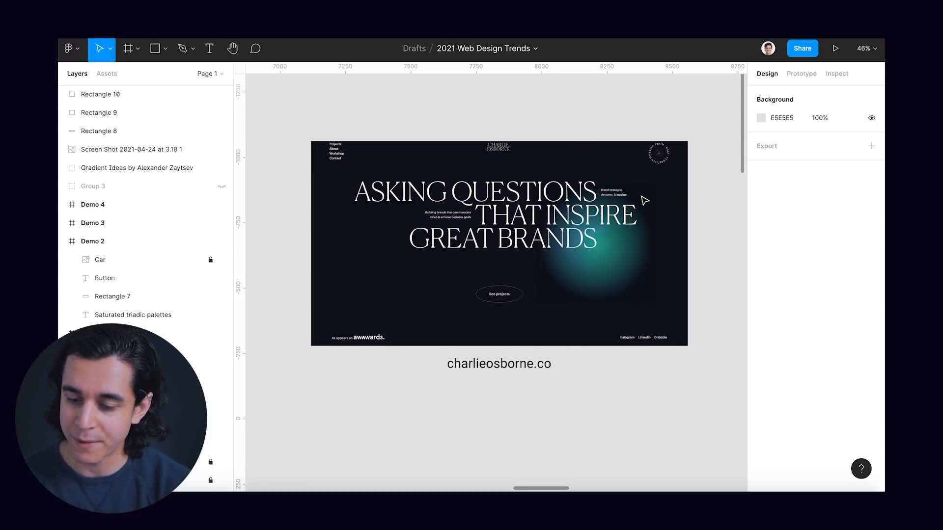
pyautogui.moveTo(627, 240)
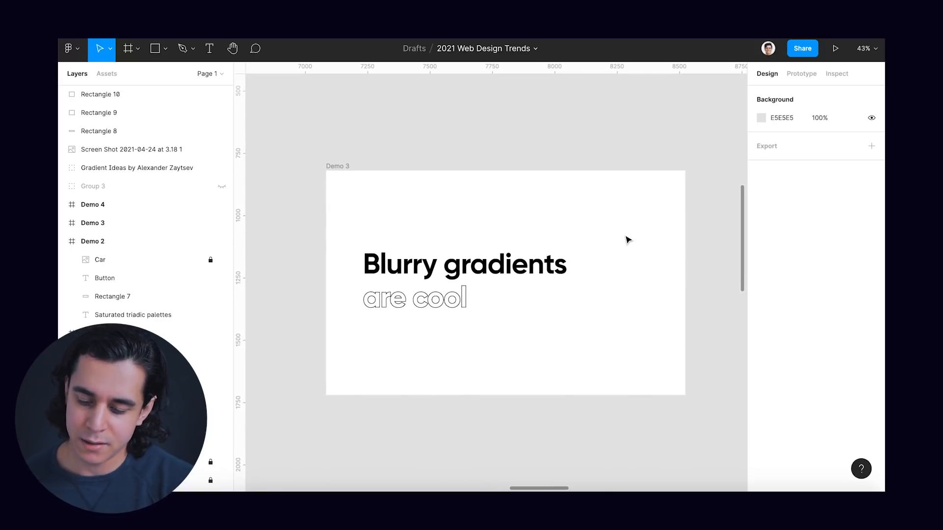
# Draw a 452×452 grey circle over the 'Blurry gradients are cool' heading in Demo 3
pyautogui.moveTo(454, 230); pyautogui.dragTo(544, 317)
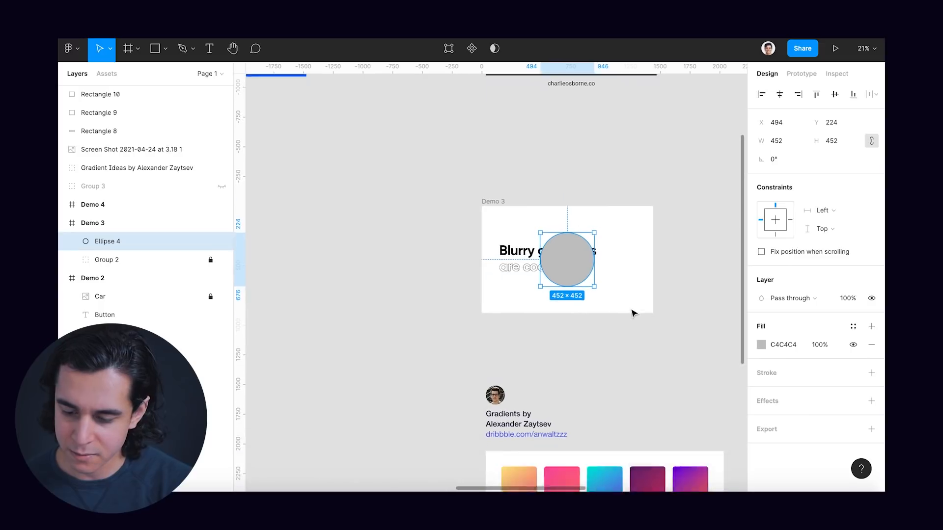
pyautogui.scroll(-3)
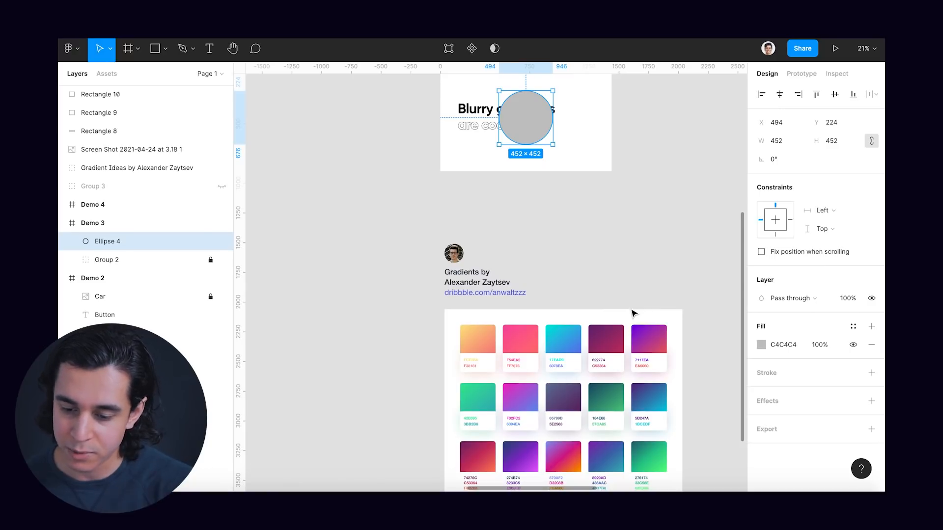
pyautogui.scroll(-3)
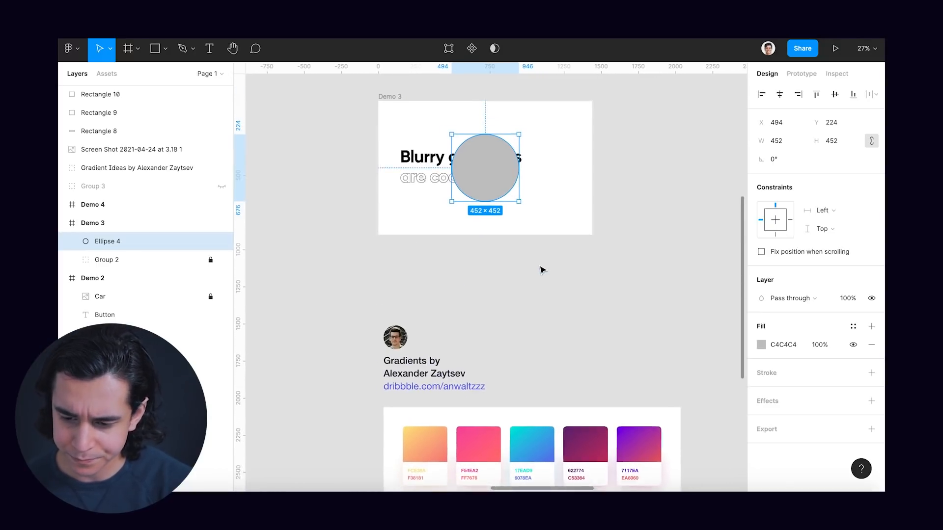
# Give the Demo 3 circle a linear peach-to-coral gradient fill and add an effect
pyautogui.click(763, 344)
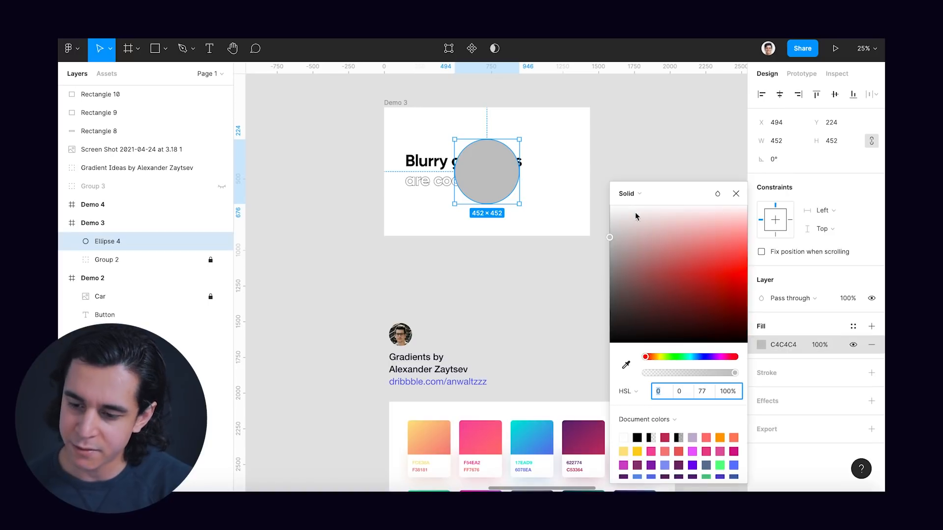
pyautogui.click(630, 193)
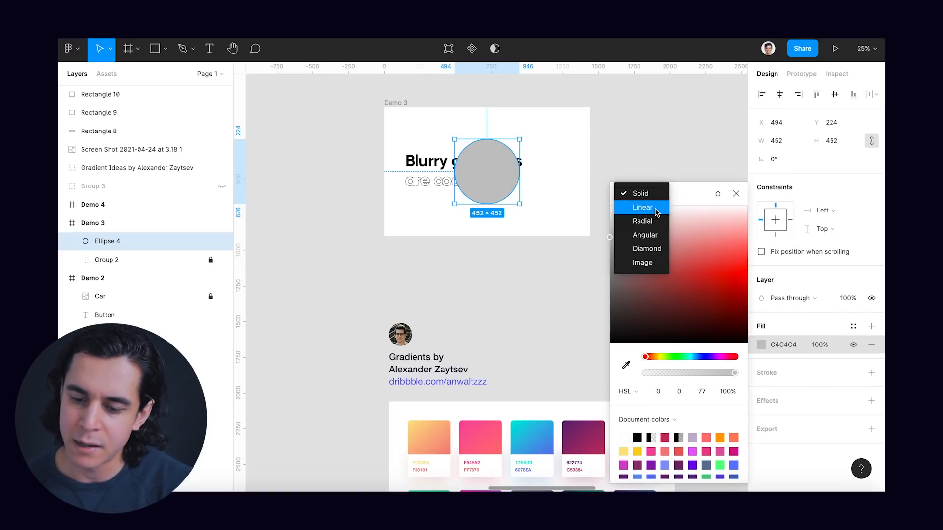
pyautogui.click(642, 208)
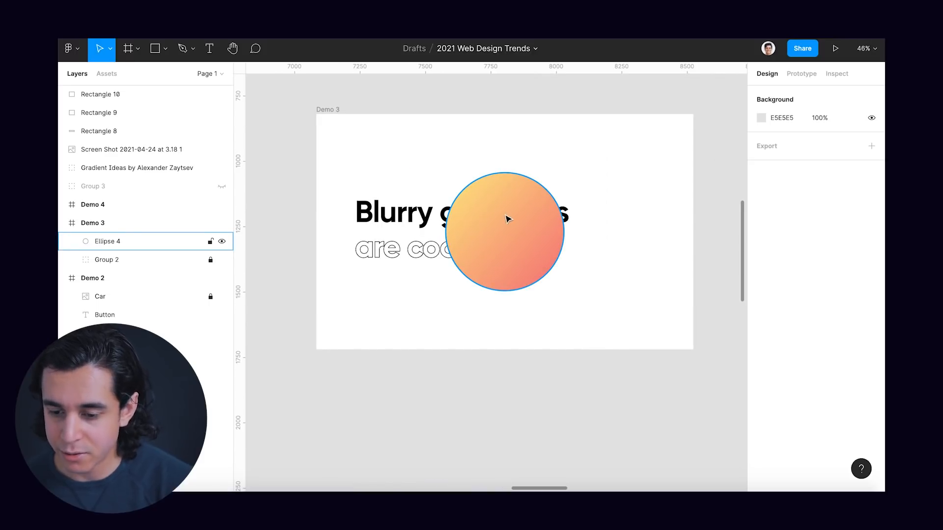
pyautogui.click(505, 232)
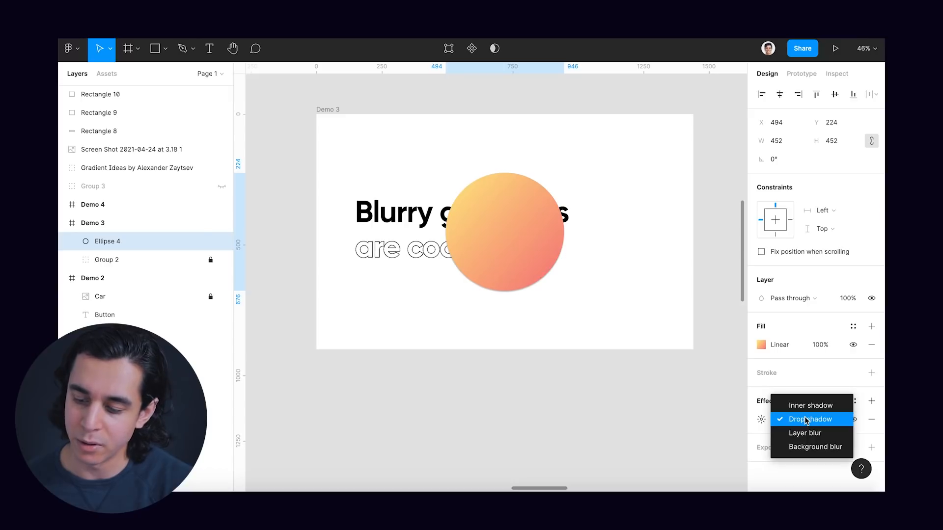
# Switch the circle's effect to a 200 Layer blur and enlarge the circle to 300
pyautogui.click(805, 433)
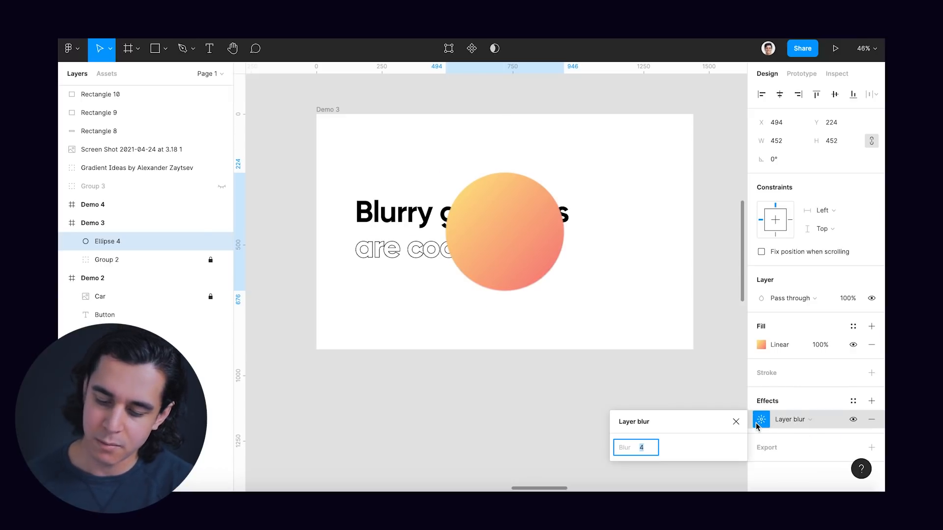
pyautogui.write('200')
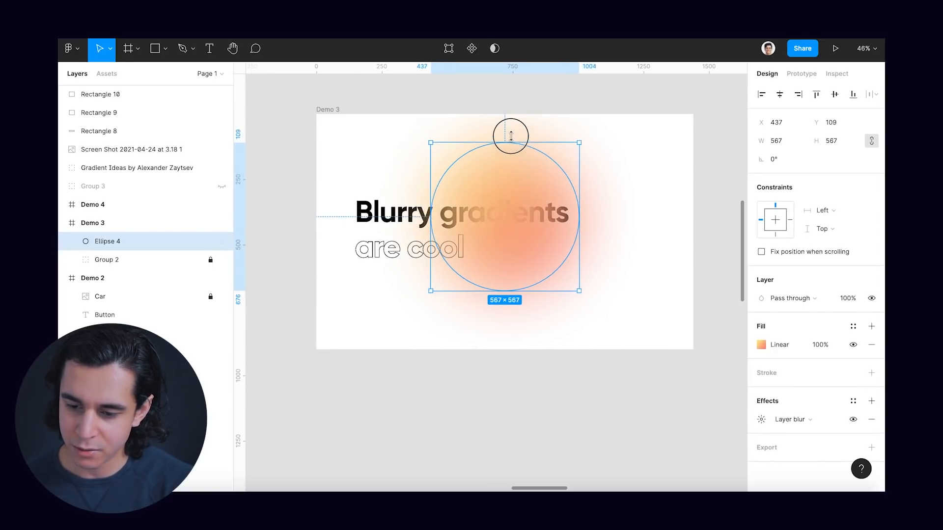
pyautogui.moveTo(510, 132); pyautogui.dragTo(507, 113)
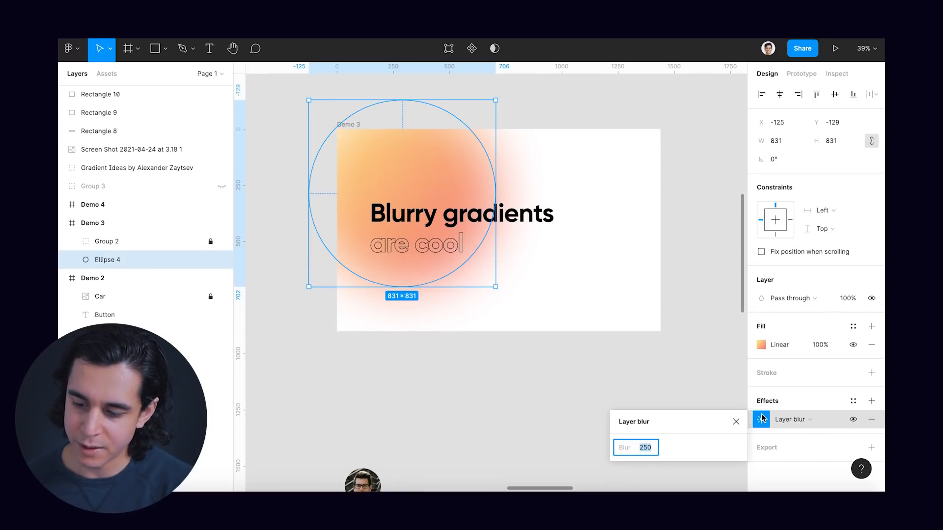
pyautogui.write('300')
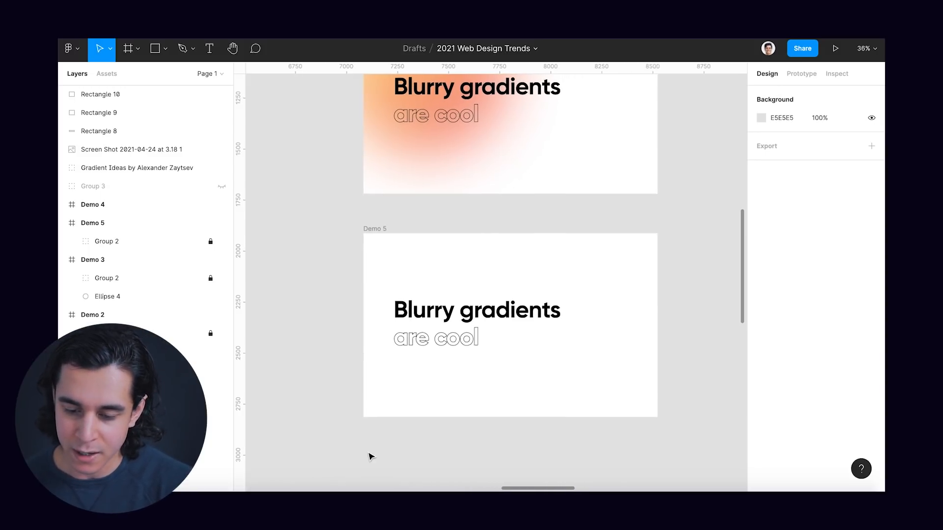
# Draw a new 489×489 grey circle over the Demo 5 heading
pyautogui.click(154, 49)
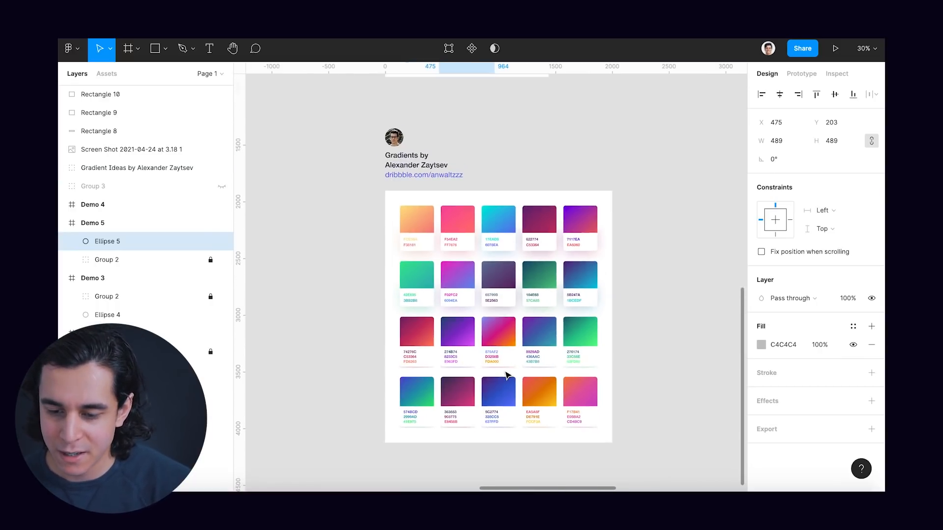
pyautogui.scroll(-3)
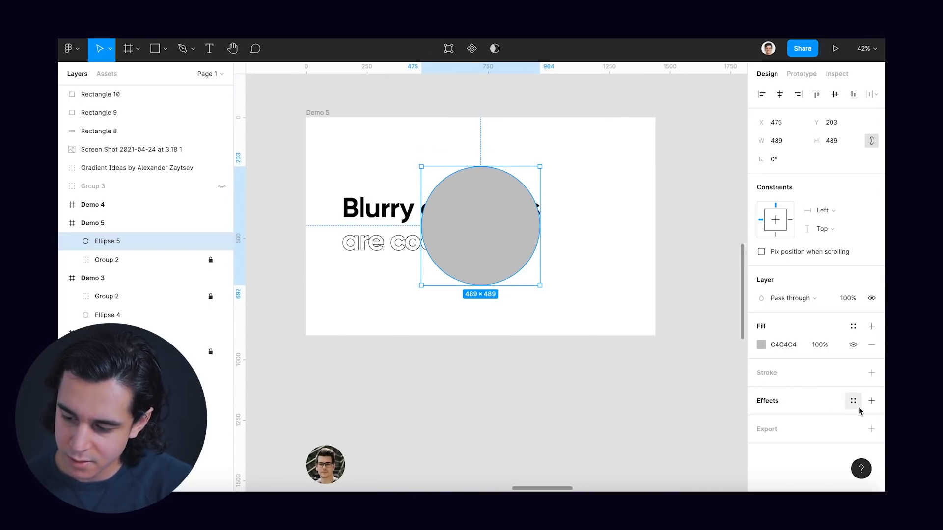
# Blur and position the lavender, magenta and orange blobs behind the Demo 5 title
pyautogui.click(871, 401)
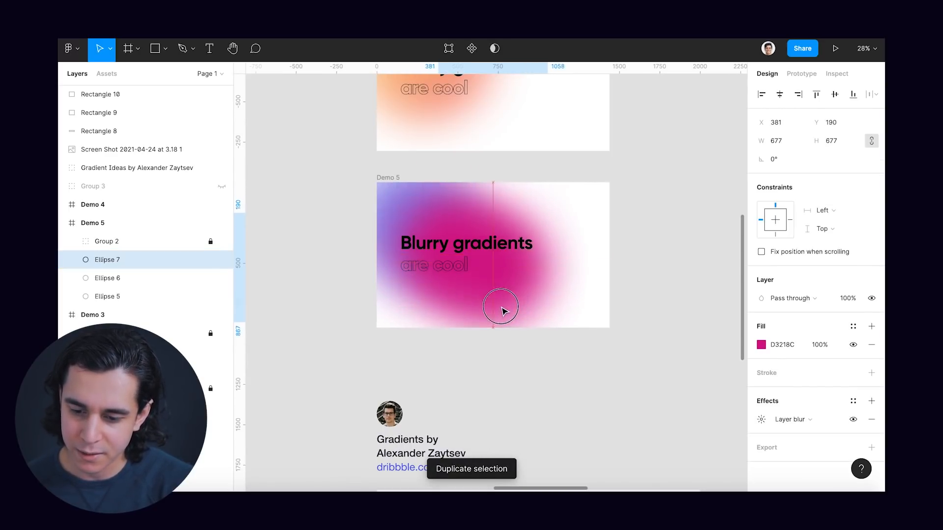
pyautogui.moveTo(499, 306); pyautogui.dragTo(526, 294)
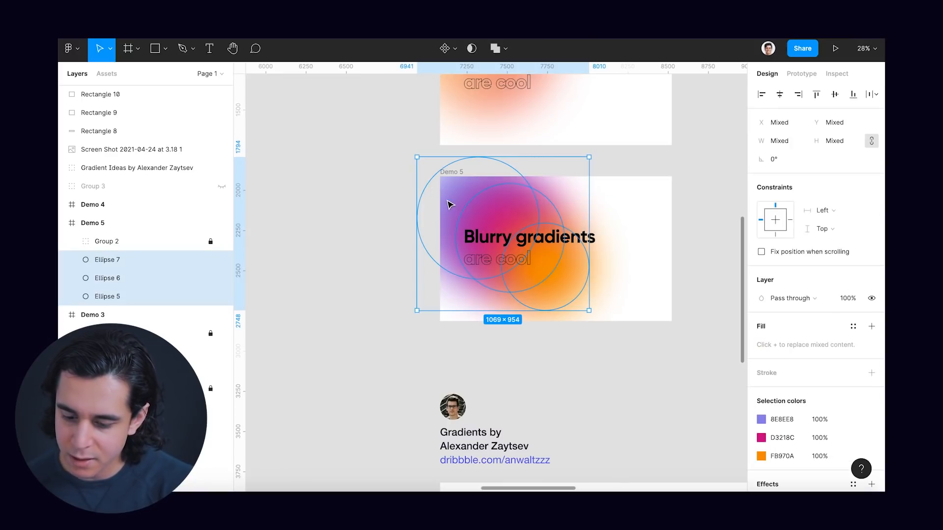
pyautogui.click(848, 298)
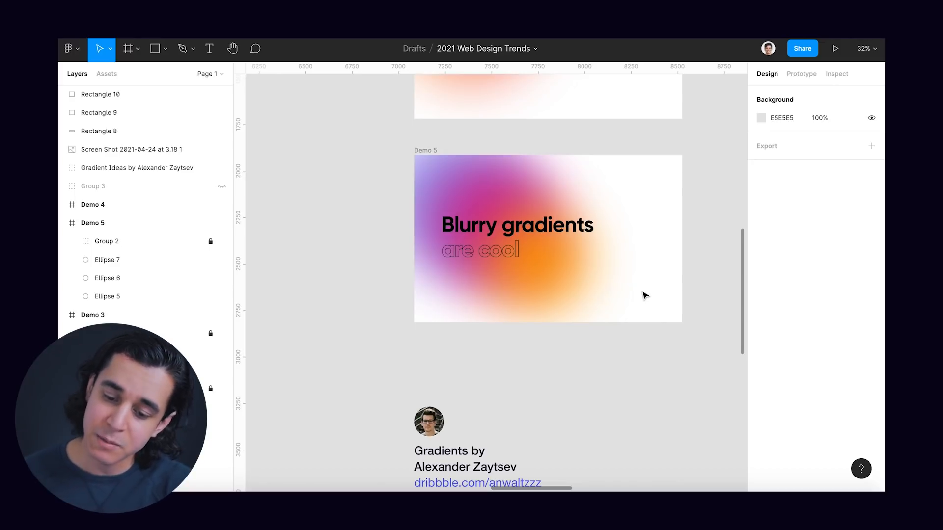
pyautogui.scroll(-3)
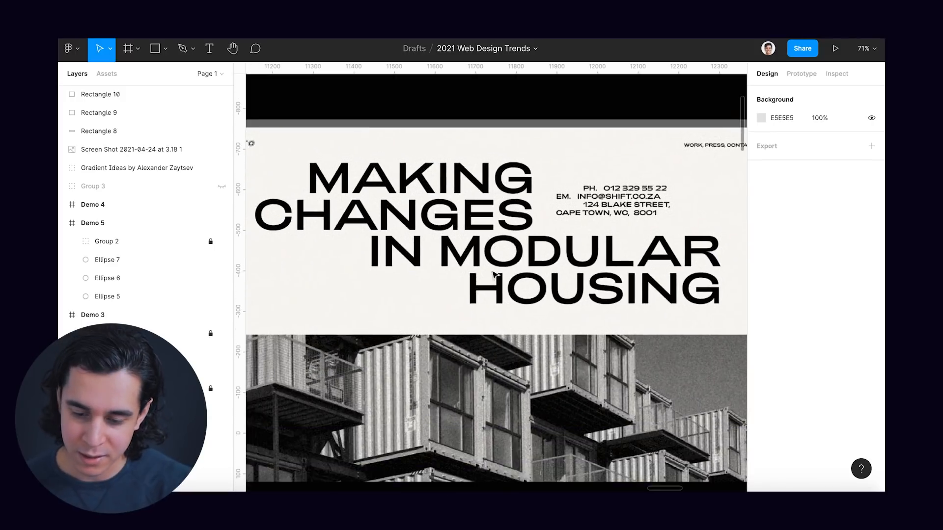
# Scroll to the grainy Shift modular housing reference and inspect its grain
pyautogui.scroll(-3)
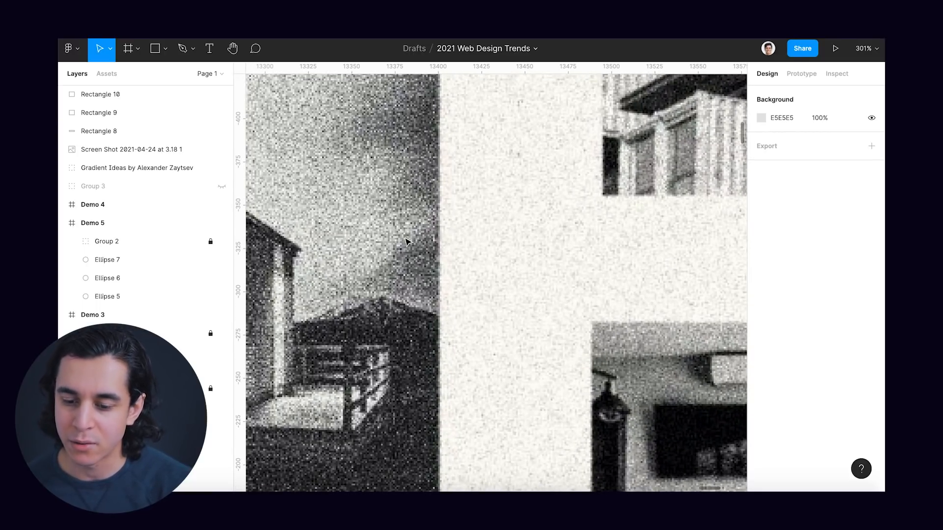
pyautogui.scroll(-3)
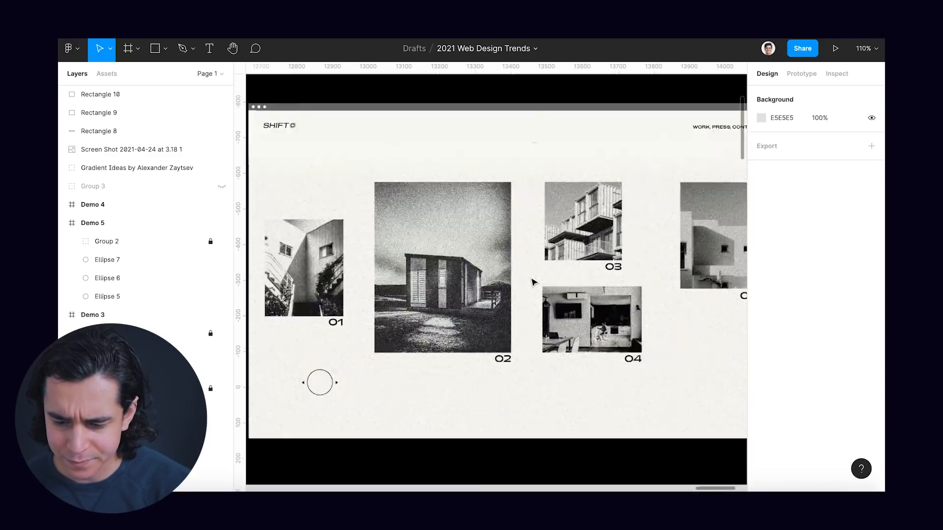
pyautogui.scroll(-3)
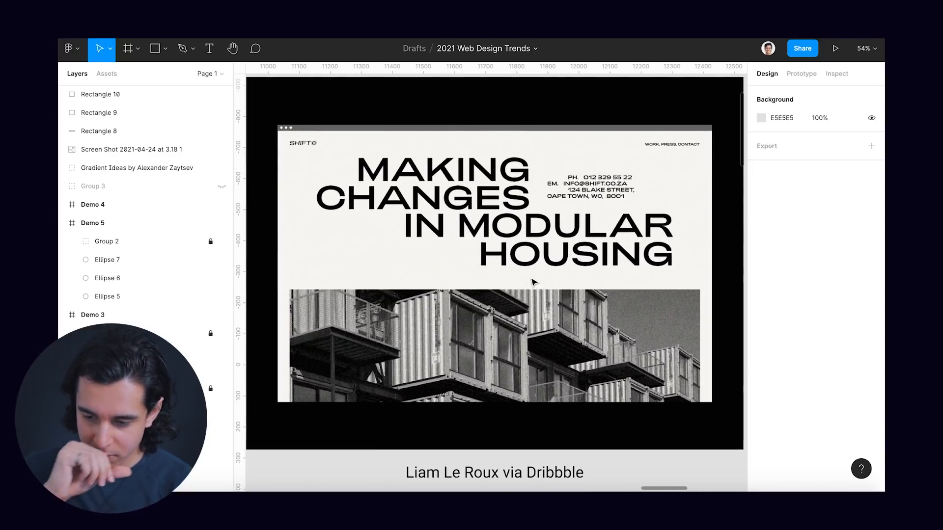
pyautogui.scroll(-3)
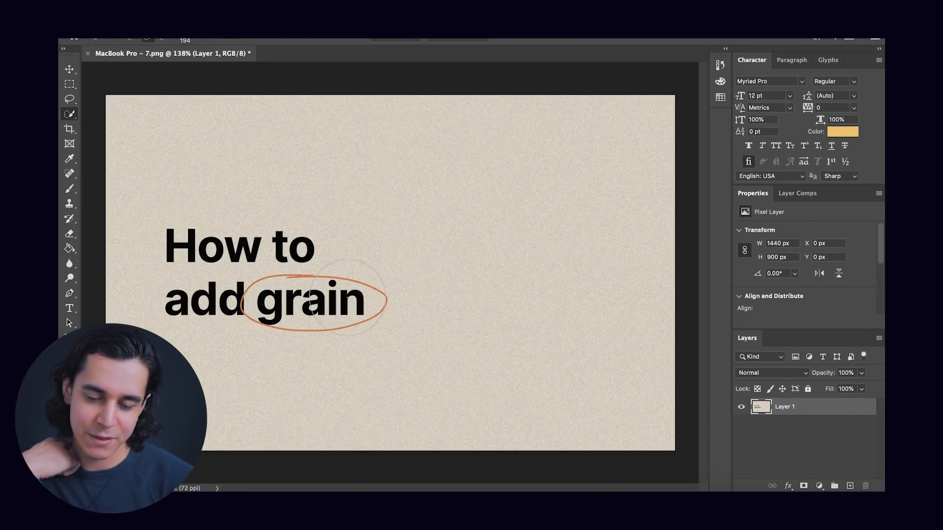
pyautogui.moveTo(355, 96)
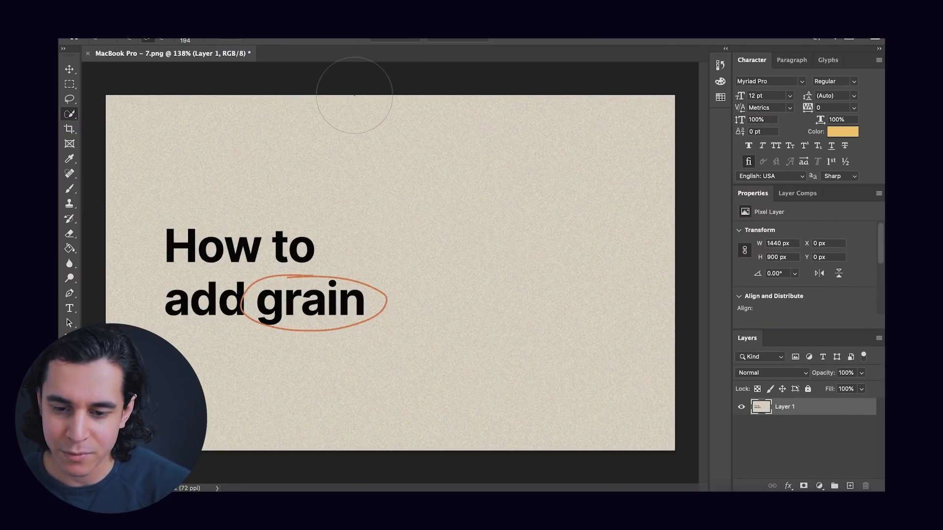
# Apply Add Noise at about 9.5% with Uniform distribution to the beige canvas
pyautogui.click(361, 36)
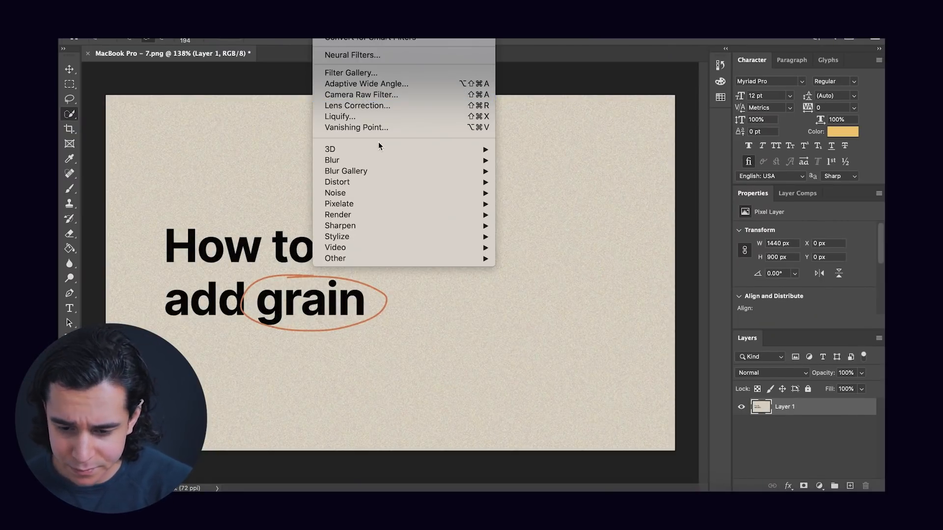
pyautogui.moveTo(335, 193)
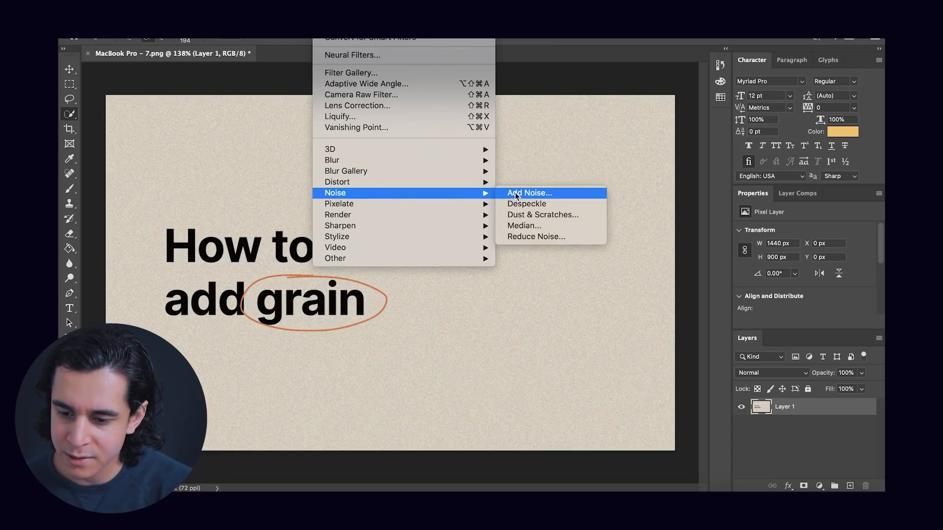
pyautogui.click(528, 193)
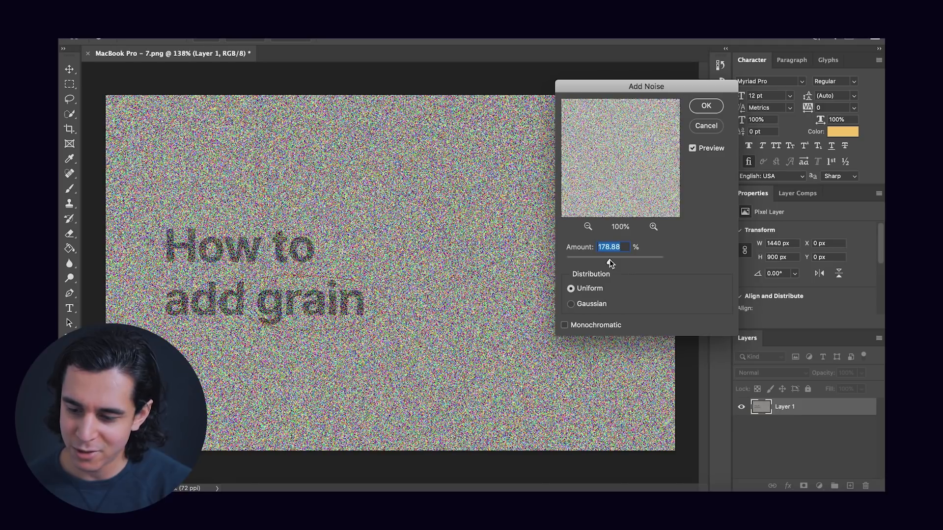
pyautogui.moveTo(609, 257); pyautogui.dragTo(615, 256)
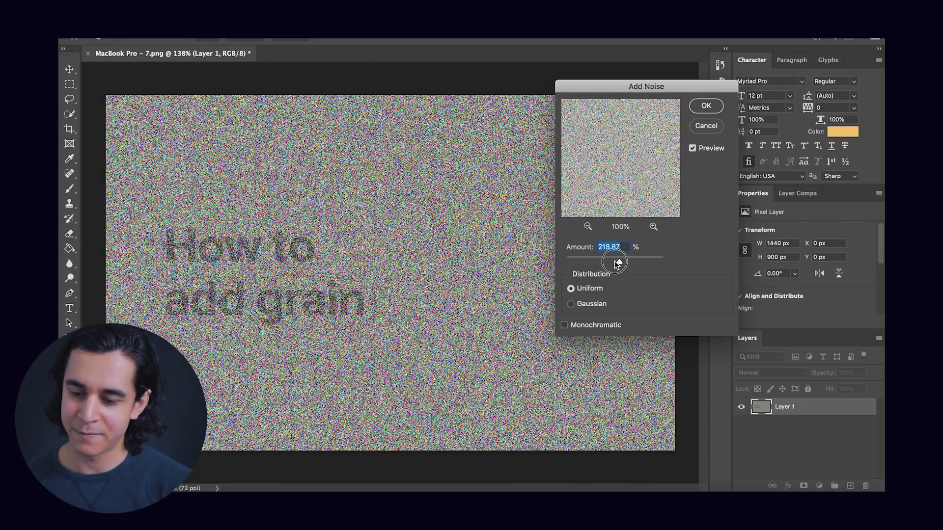
pyautogui.moveTo(617, 257); pyautogui.dragTo(570, 257)
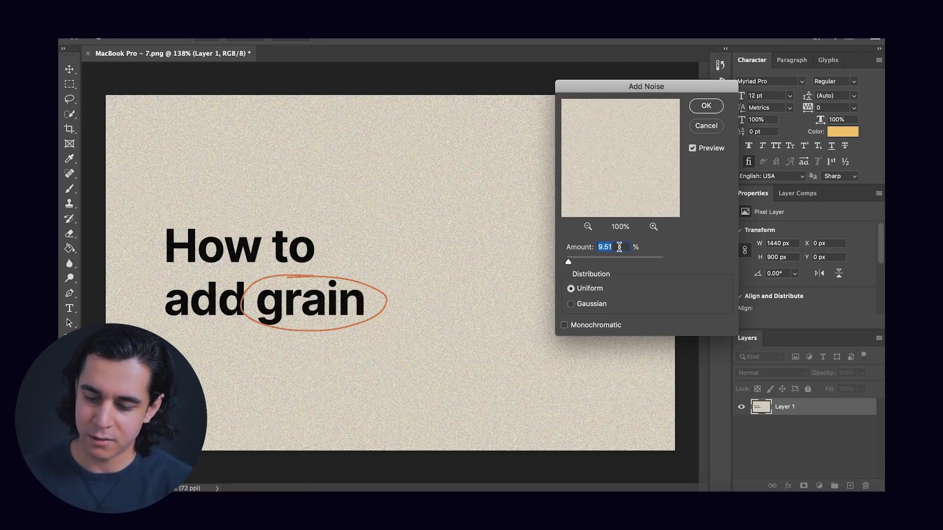
pyautogui.click(705, 106)
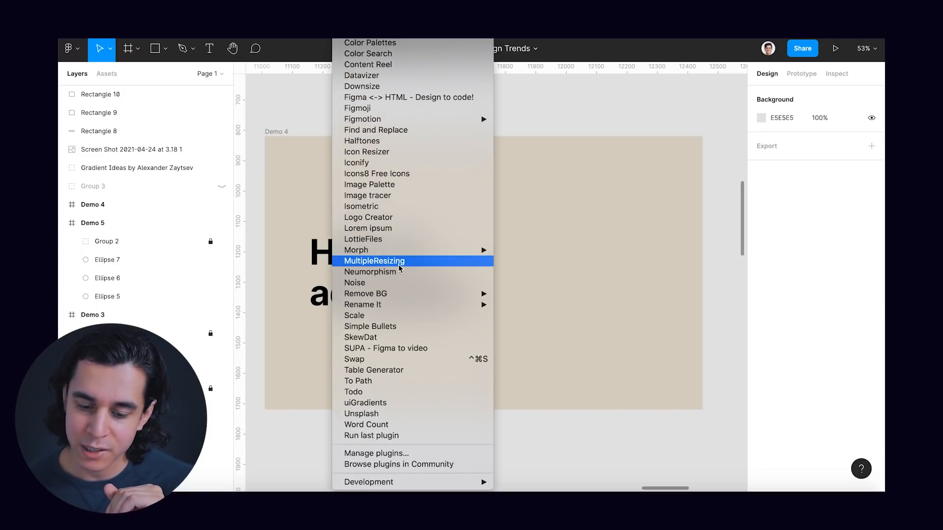
pyautogui.moveTo(354, 283)
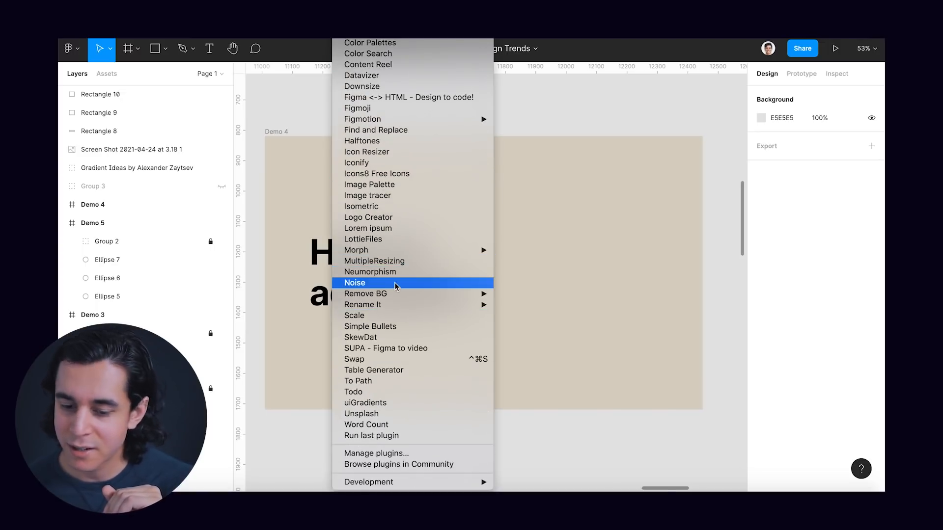
# Generate a 1440×900 Noise plugin texture with tuned density, contrast and scale for Demo 4
pyautogui.click(355, 282)
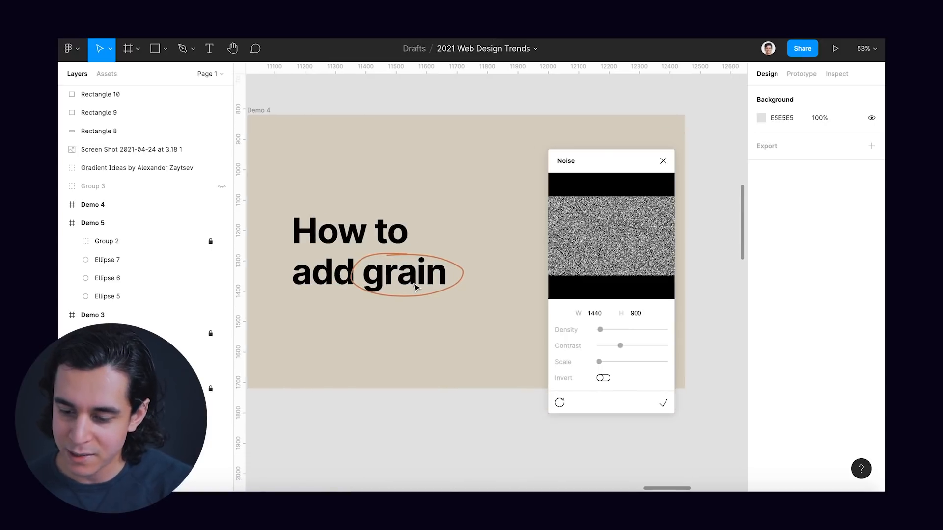
pyautogui.scroll(-3)
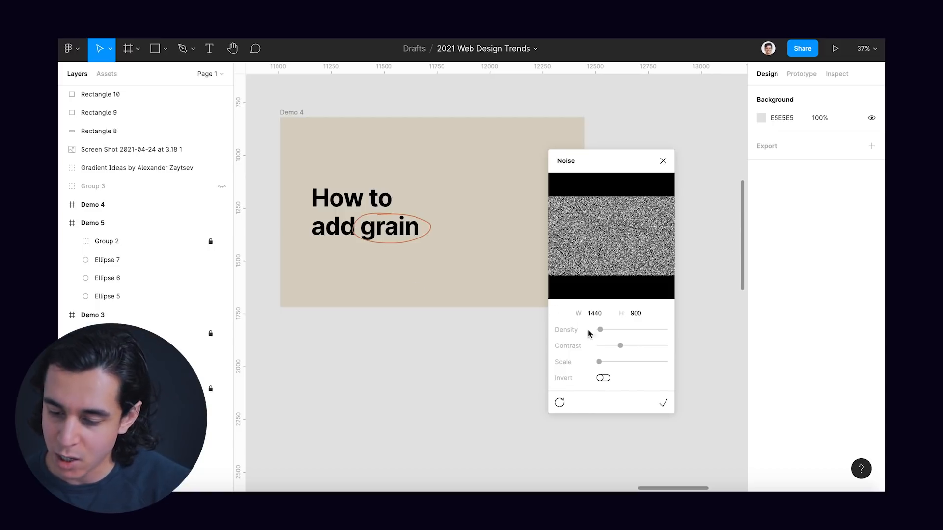
pyautogui.moveTo(600, 329); pyautogui.dragTo(617, 329)
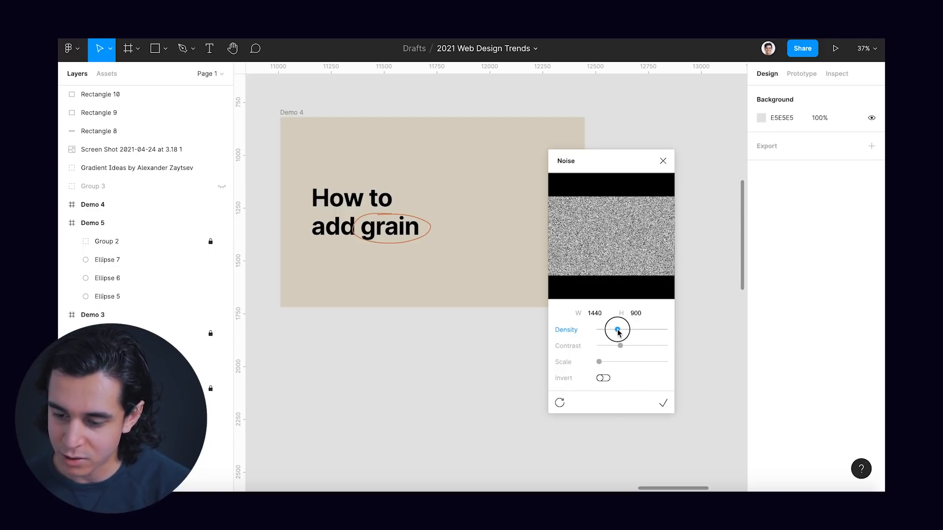
pyautogui.moveTo(618, 330); pyautogui.dragTo(600, 330)
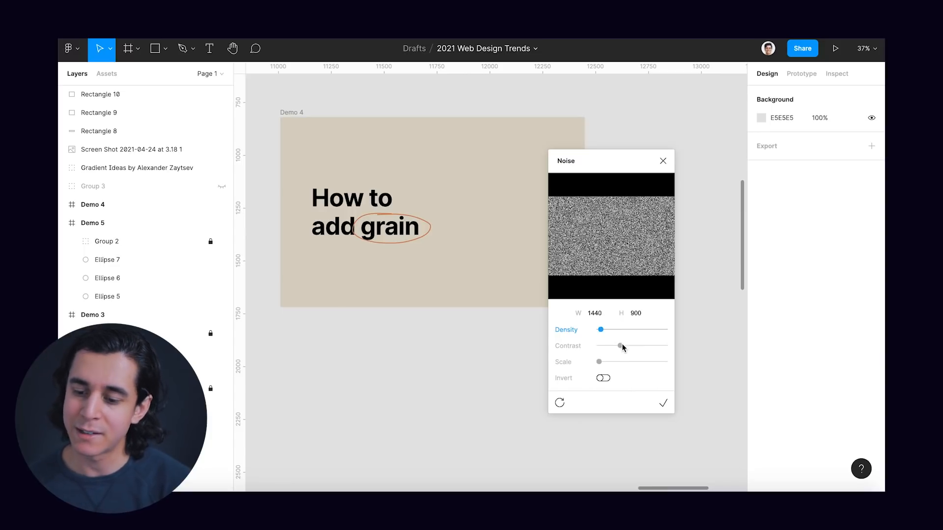
pyautogui.moveTo(603, 346); pyautogui.dragTo(619, 346)
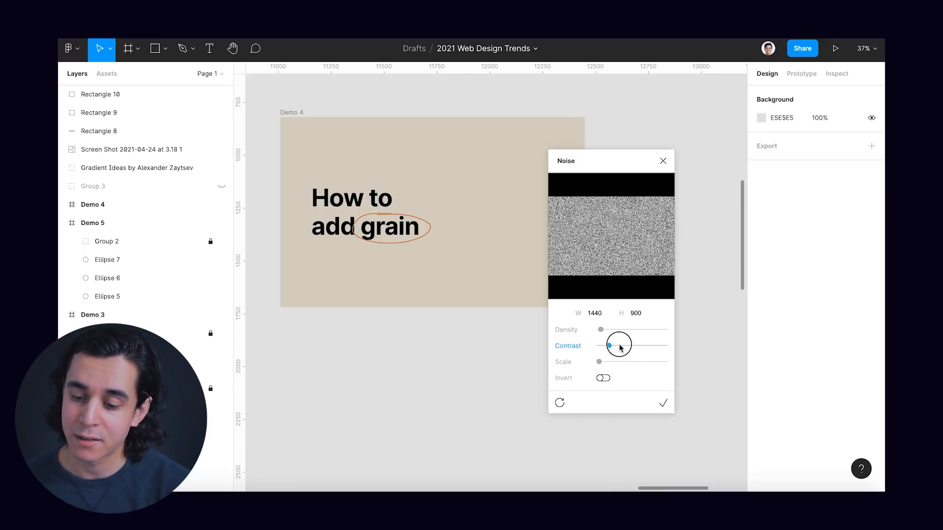
pyautogui.moveTo(619, 345); pyautogui.dragTo(622, 346)
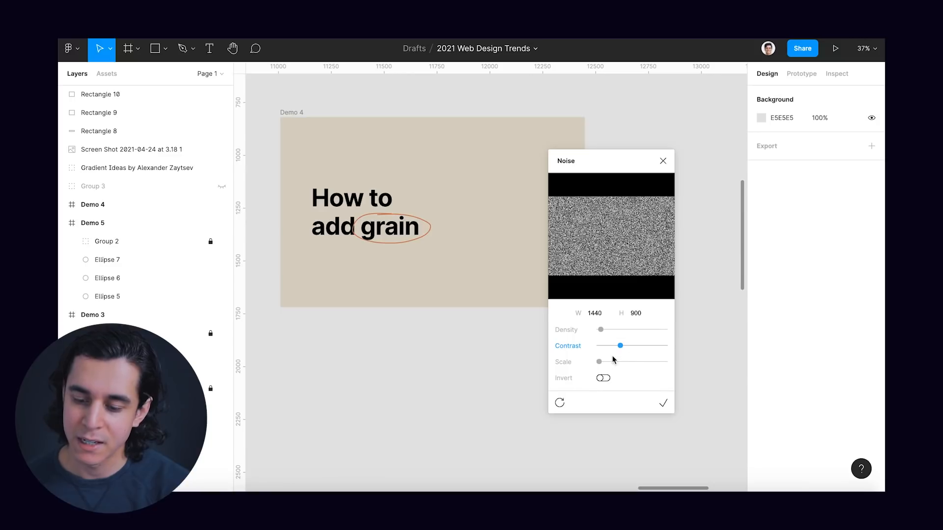
pyautogui.moveTo(599, 361); pyautogui.dragTo(605, 362)
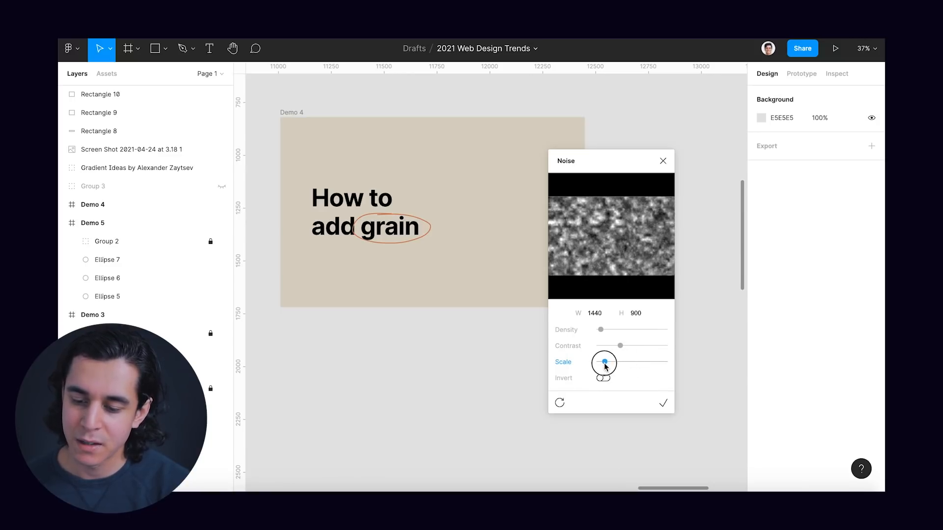
pyautogui.moveTo(605, 362); pyautogui.dragTo(597, 361)
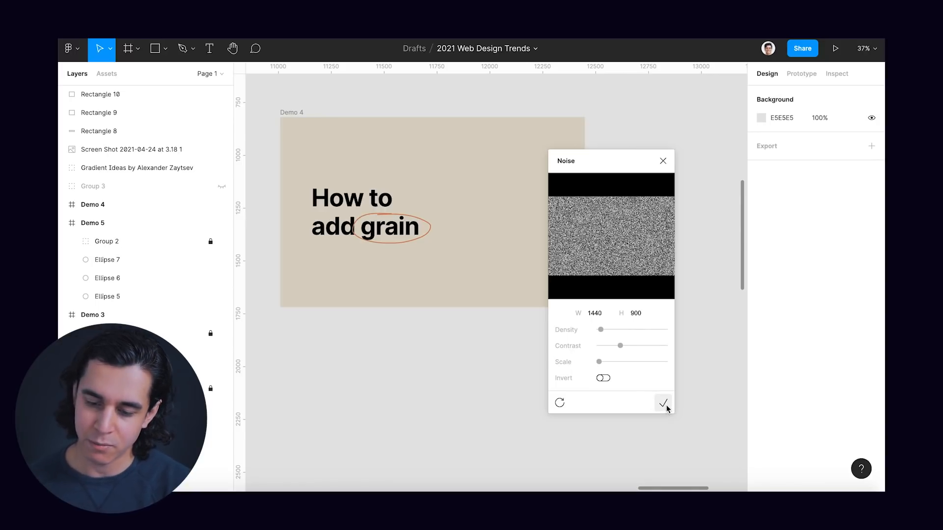
pyautogui.click(665, 403)
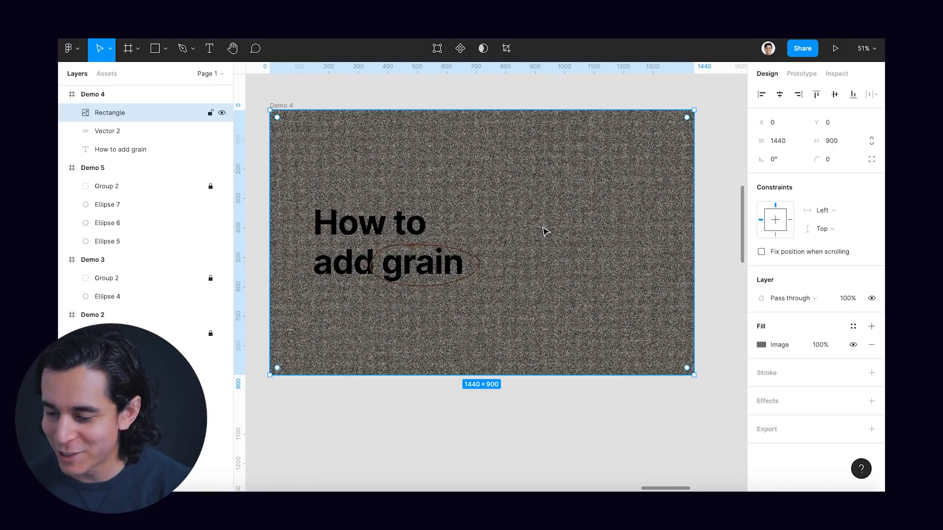
# Change the noise rectangle's blend mode and opacity so only faint grain shows
pyautogui.click(848, 298)
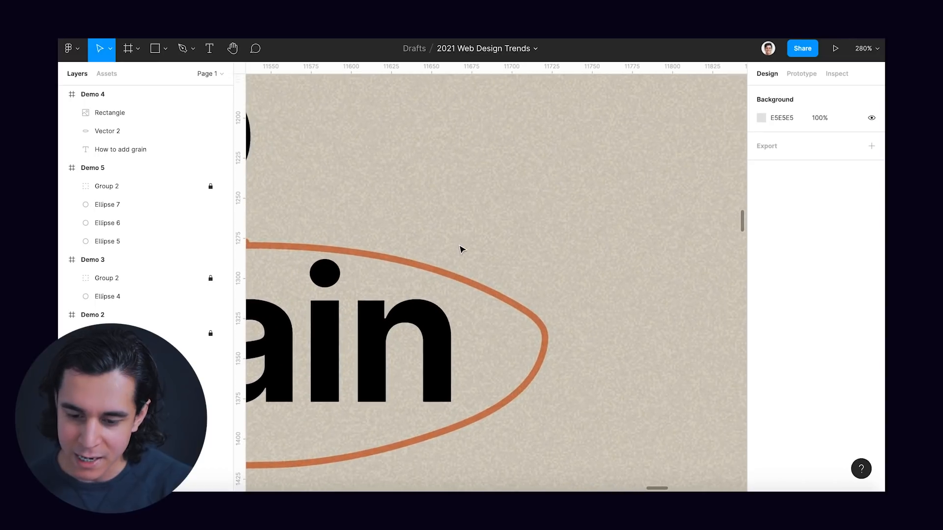
pyautogui.scroll(-3)
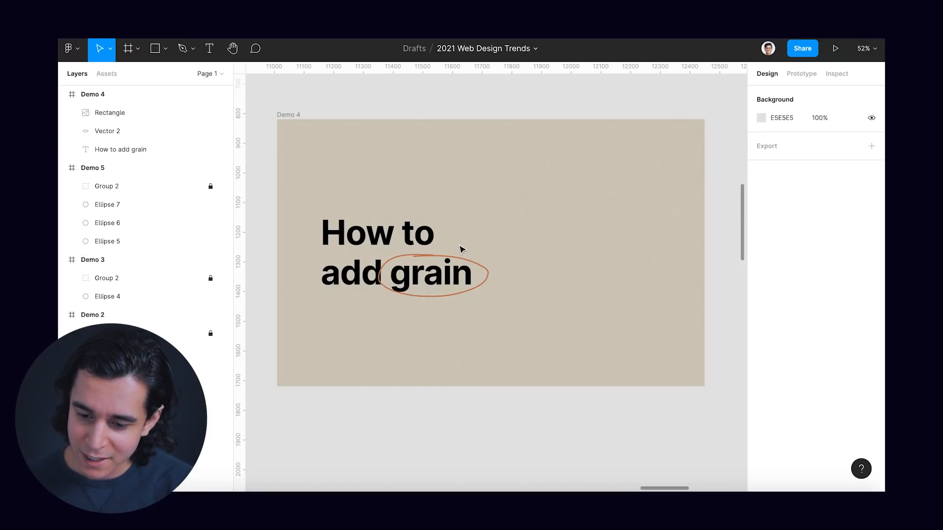
# Scroll the canvas down and left past the Demo 2 car layout to the Demo 1 Platinum Card frame
pyautogui.scroll(-3)
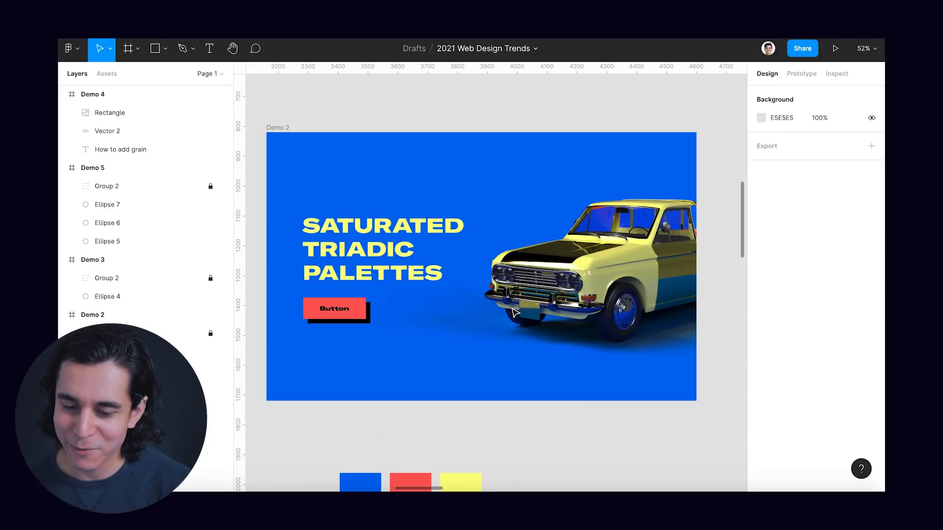
pyautogui.hscroll(-3)
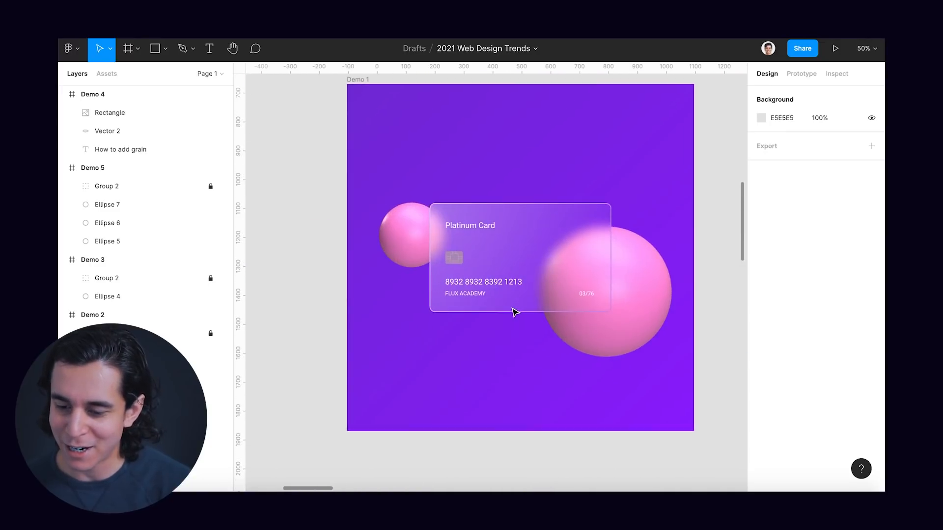